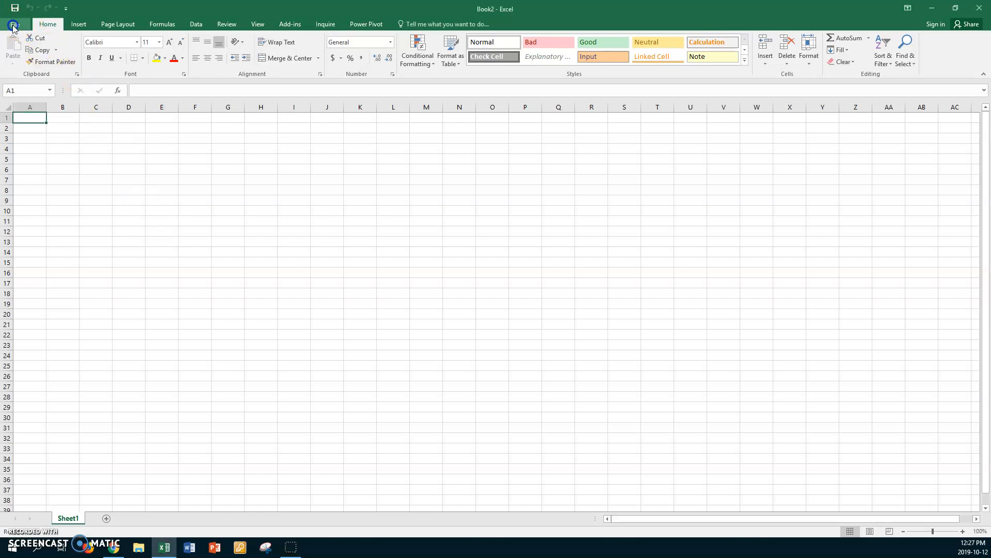
Open 'xx conditions 1' from Teaching Documents PC > If Statements via File > Open > Browse.
left_click(13, 24)
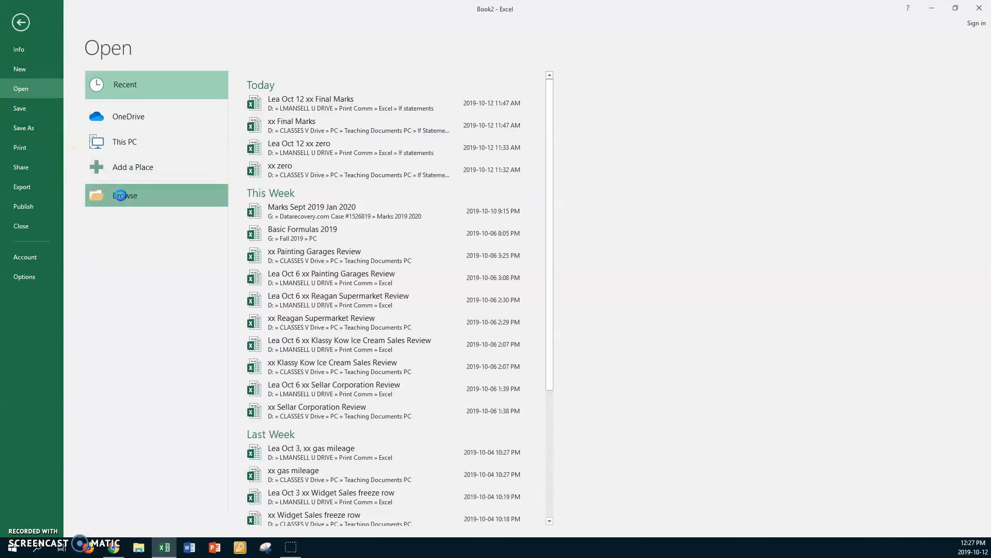
left_click(125, 195)
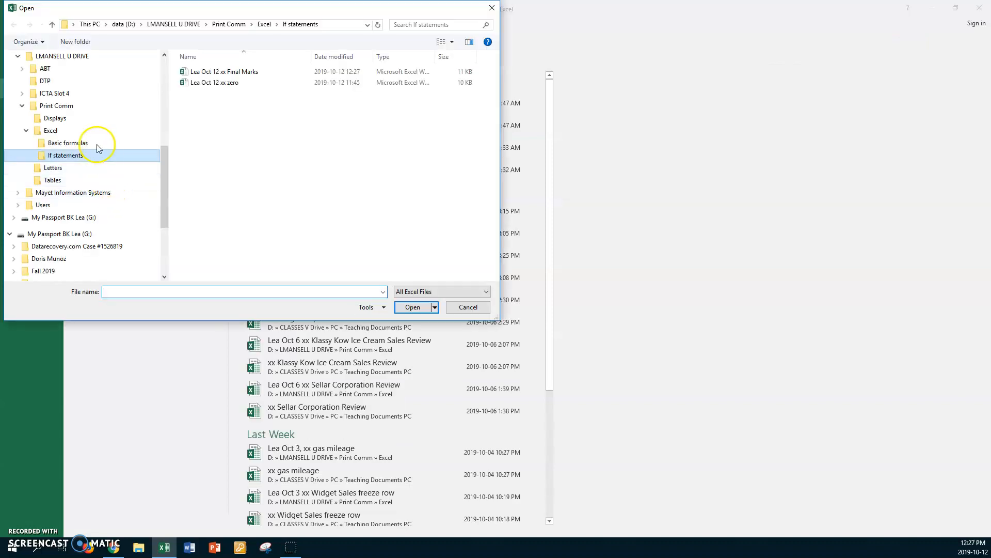
mouse_move(164, 165)
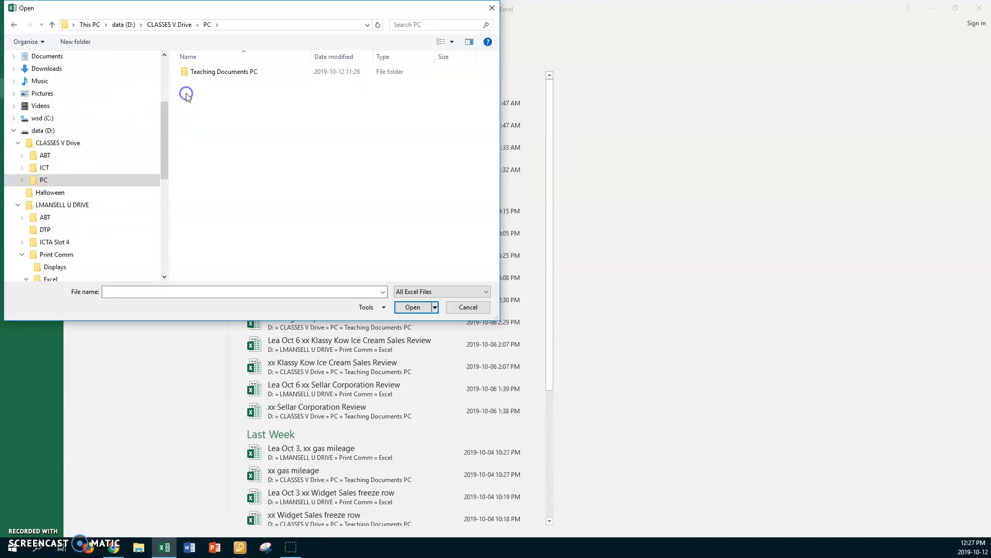
double_click(224, 72)
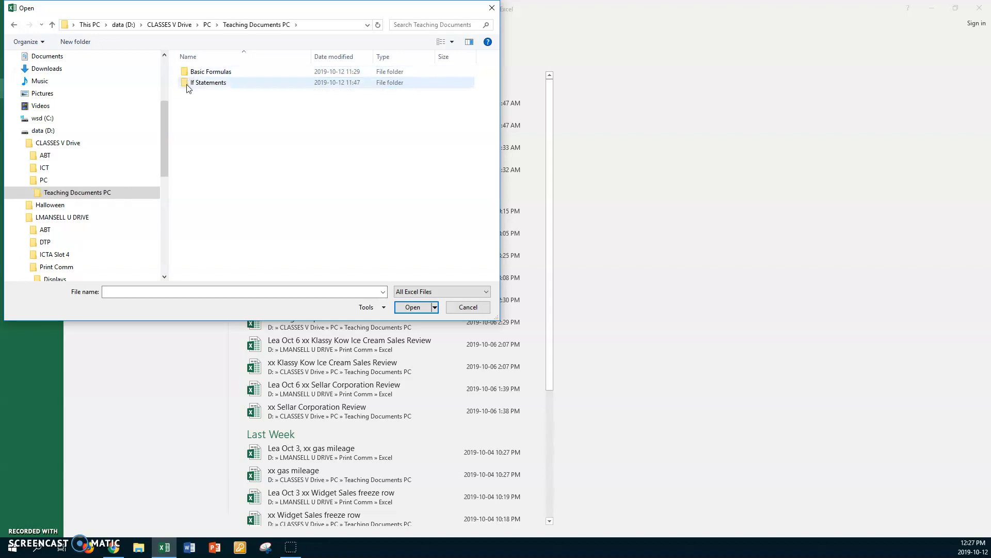
double_click(208, 83)
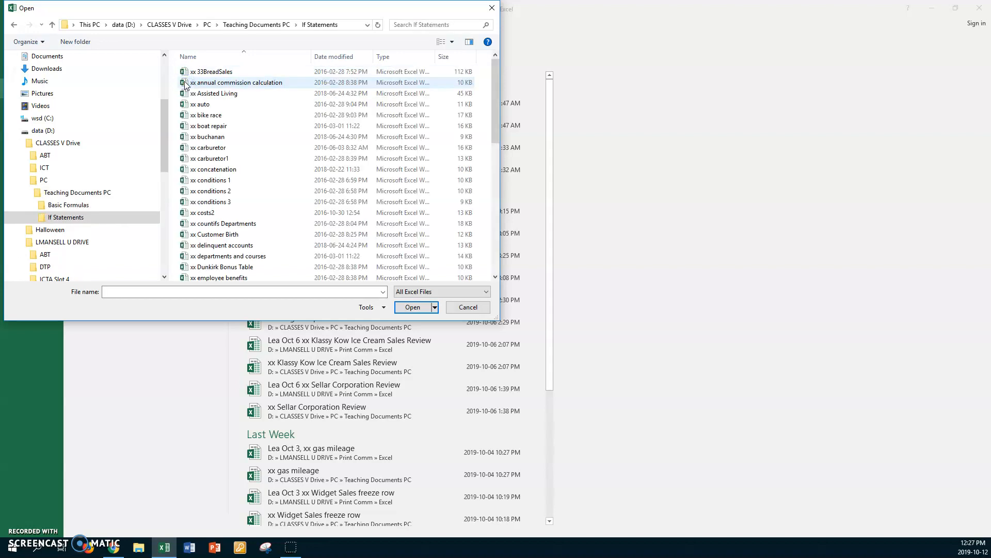
mouse_move(205, 180)
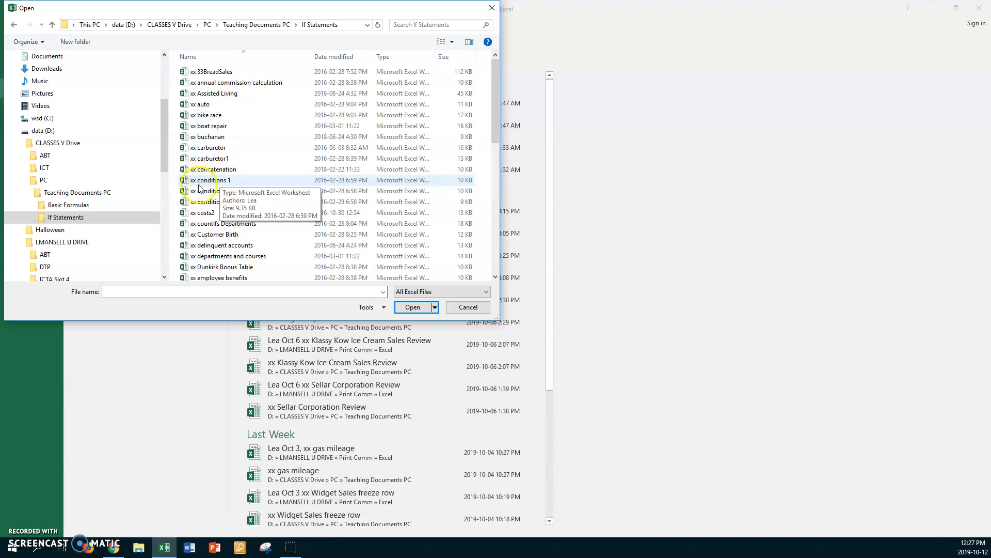
double_click(211, 179)
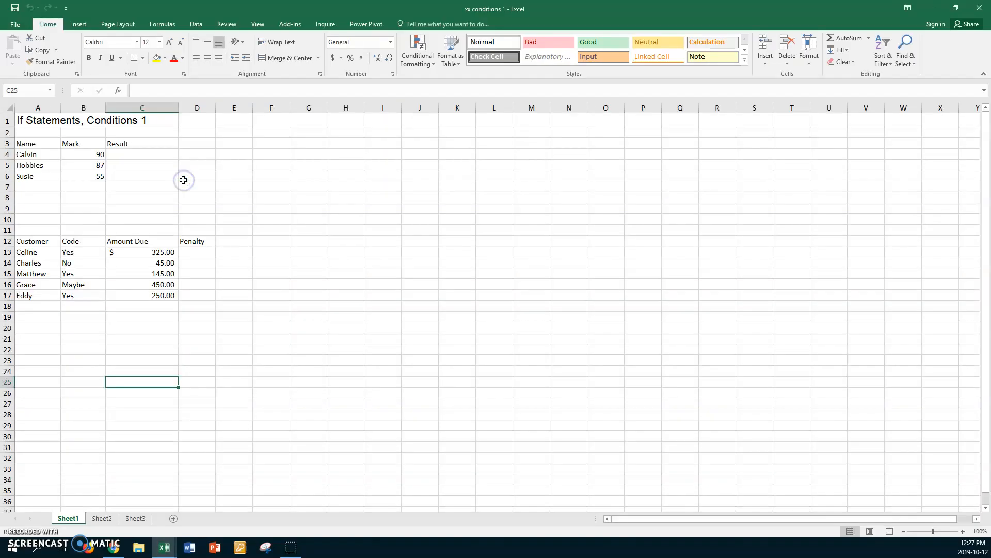
Start Save As and browse to the U drive Print Comm > Excel > If statements folder.
left_click(13, 23)
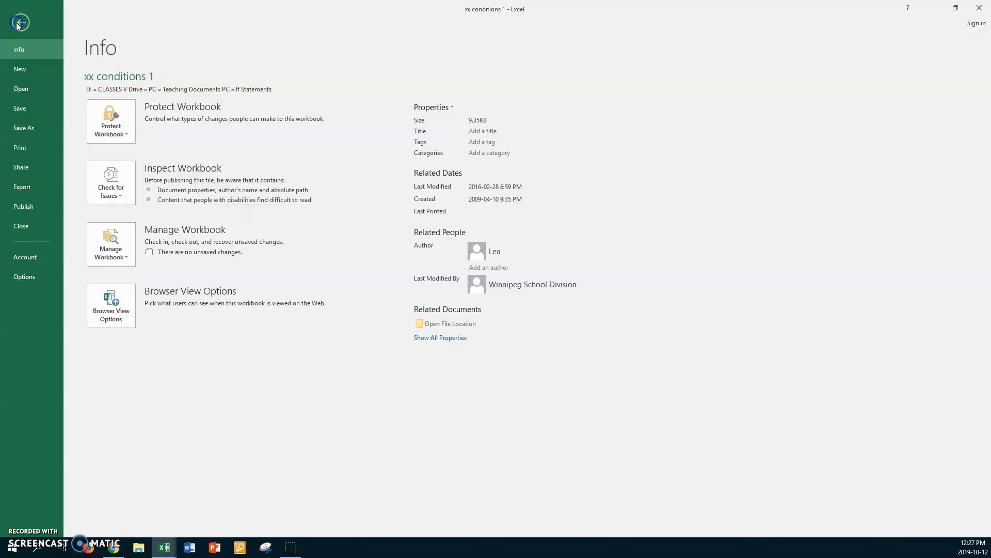
left_click(23, 128)
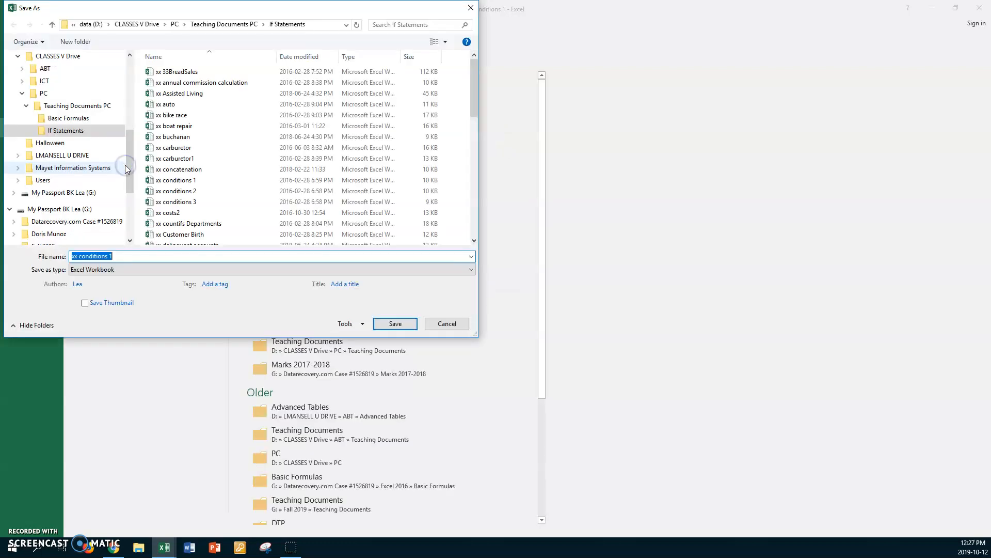
left_click(62, 155)
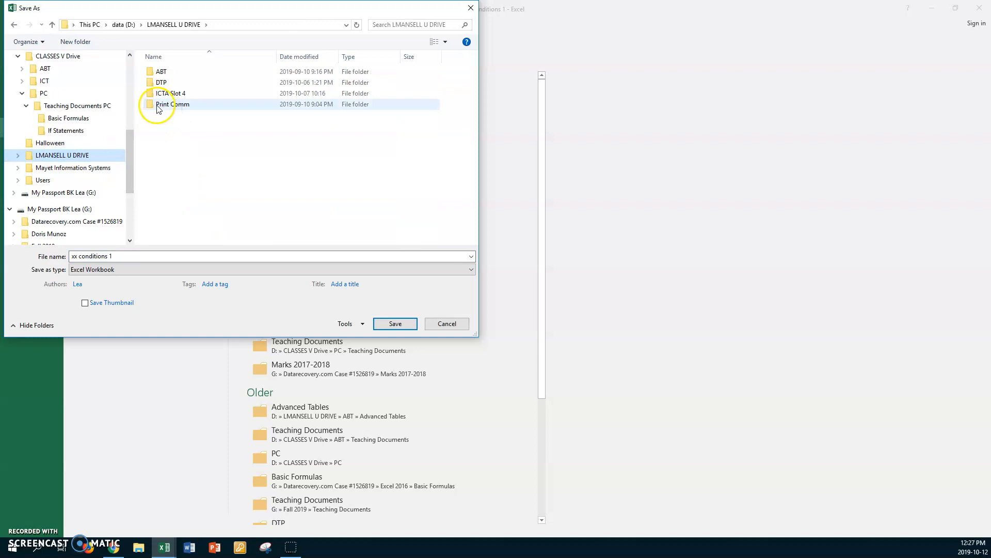
double_click(172, 103)
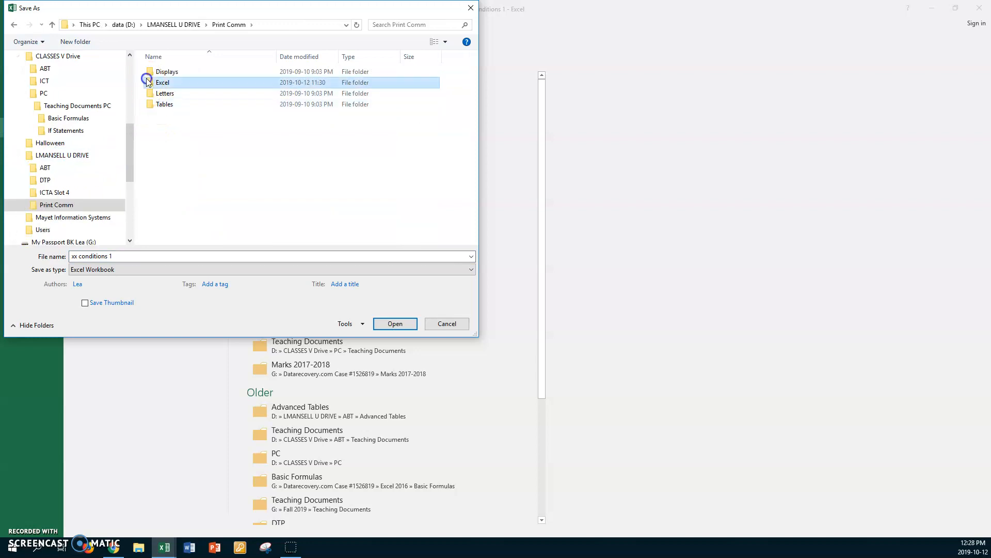
double_click(162, 83)
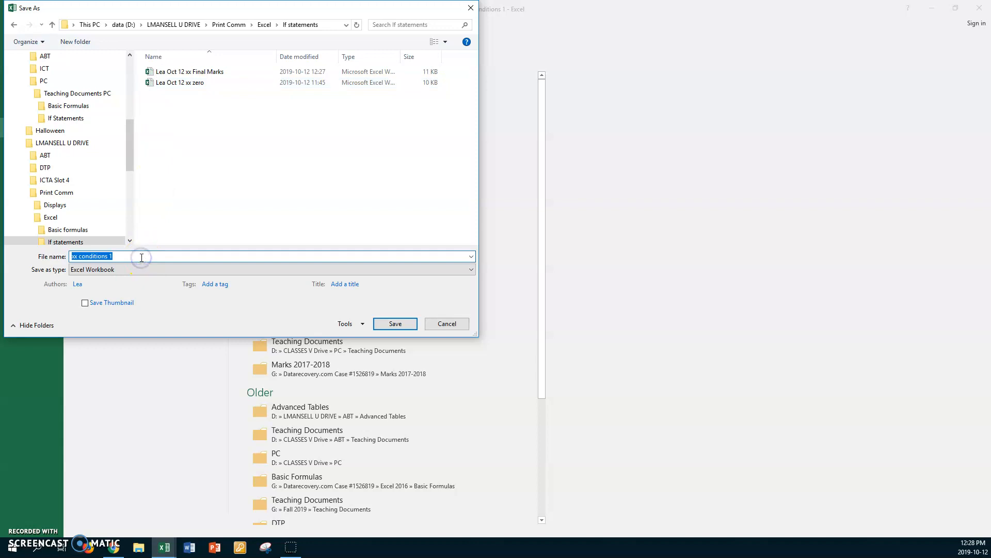
Prefix the file name with 'Lea Oct 12' and save the copy.
left_click(142, 256)
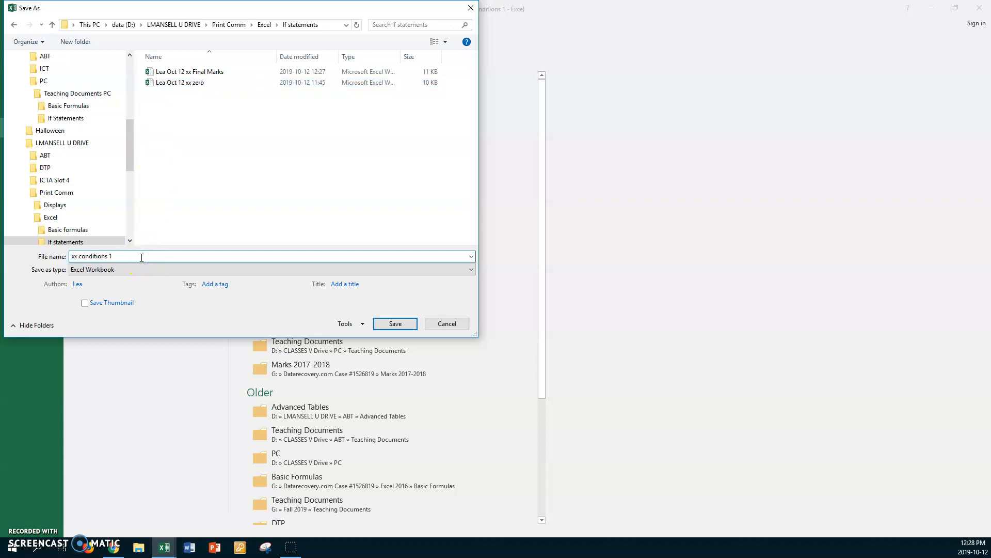
type("Lea Oct 11")
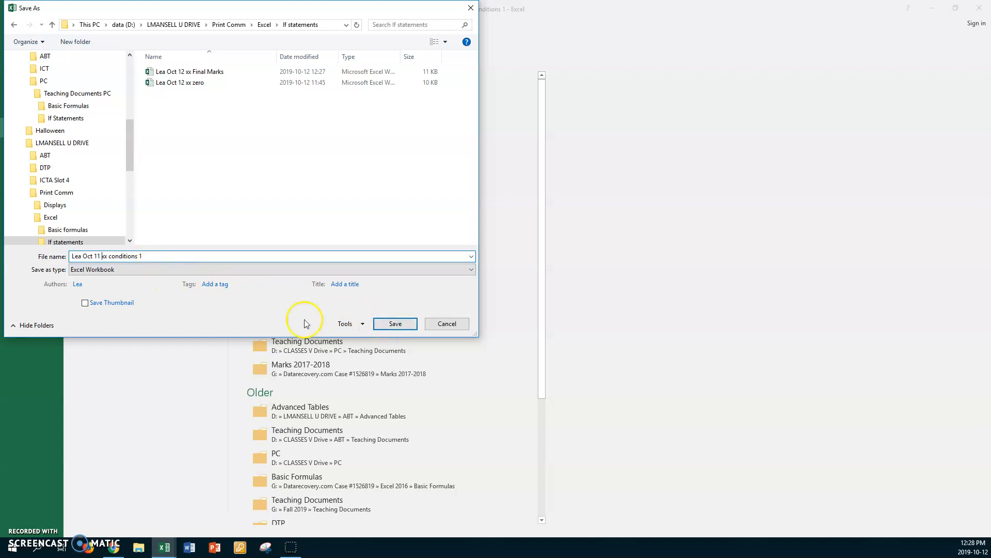
mouse_move(101, 255)
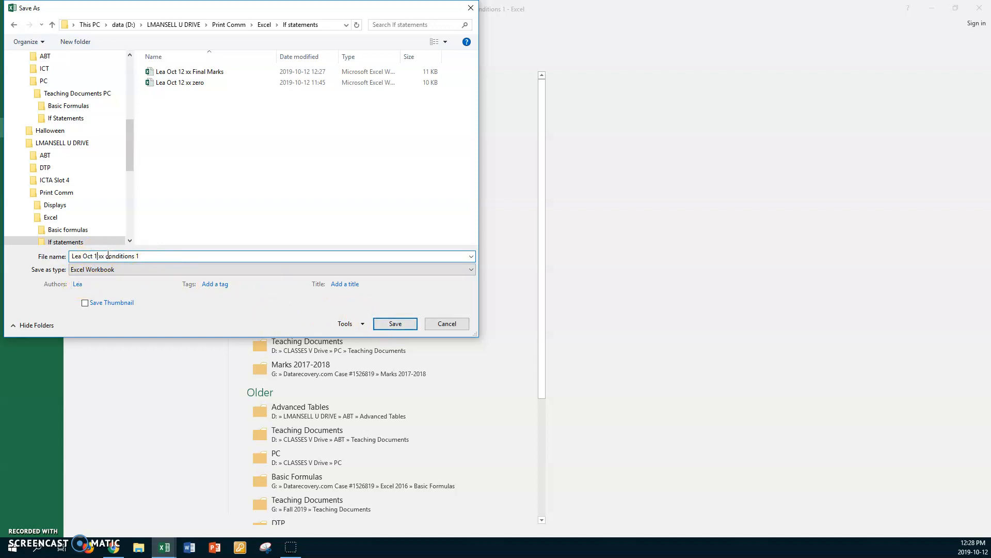
left_click(395, 323)
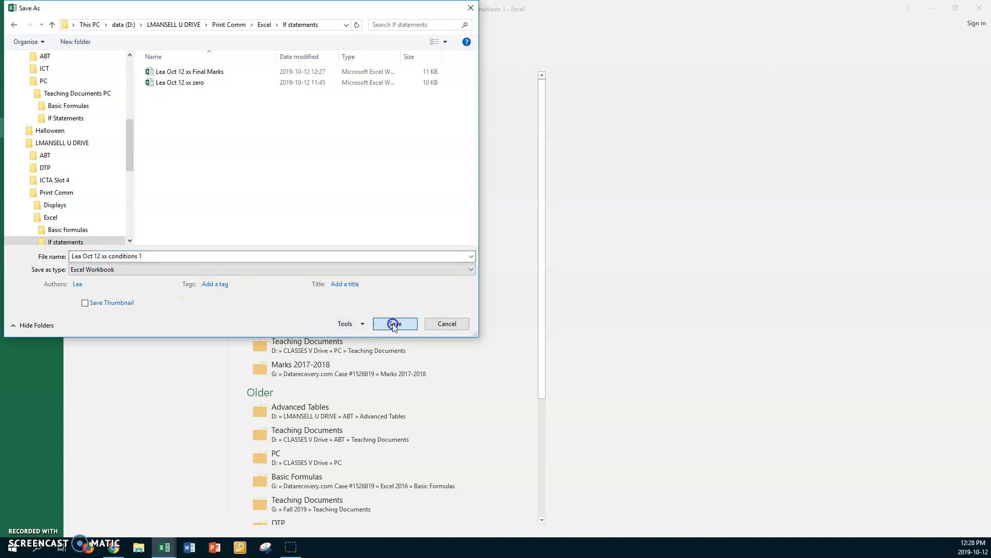
left_click(395, 324)
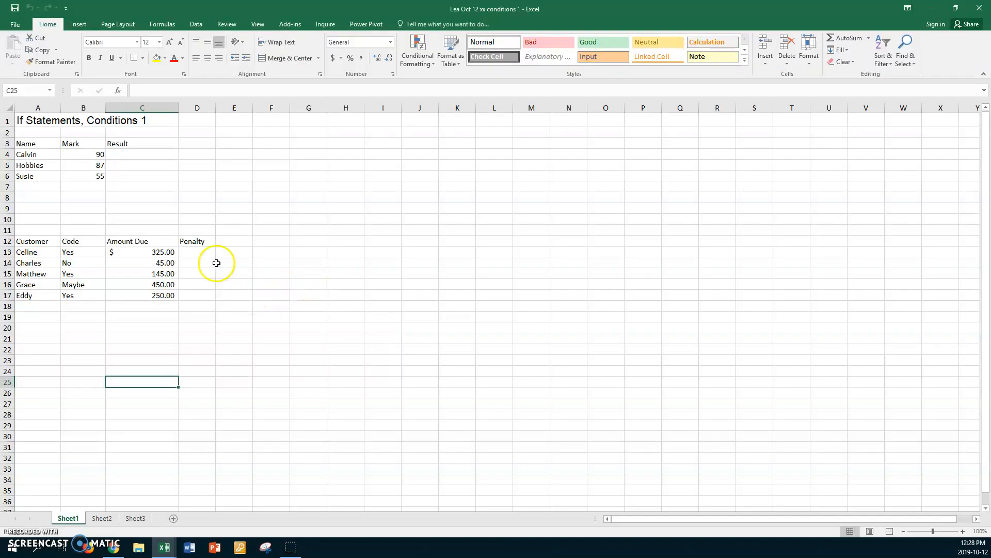
mouse_move(140, 154)
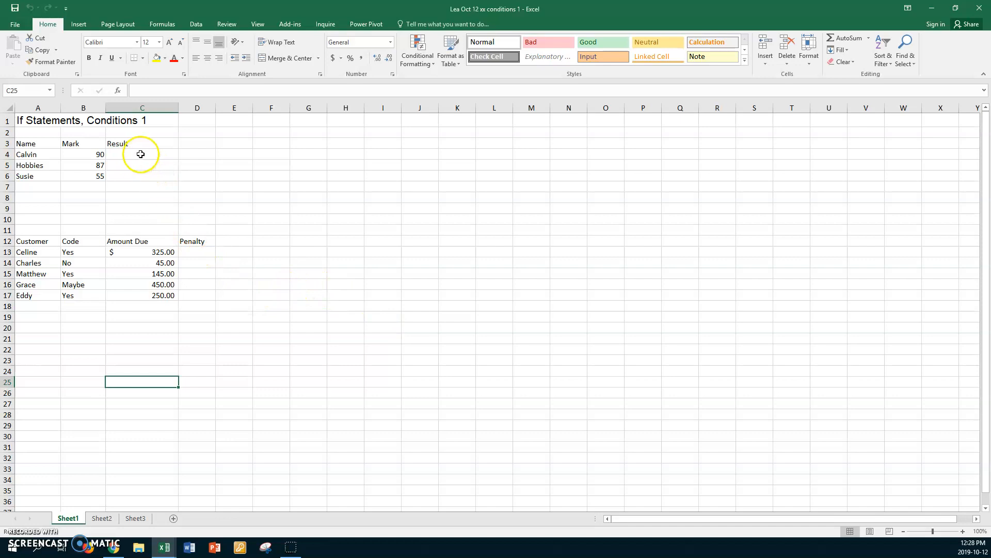
In C4 enter =if(B4>=60,"Passed","Failed") for Calvin's result.
left_click(141, 153)
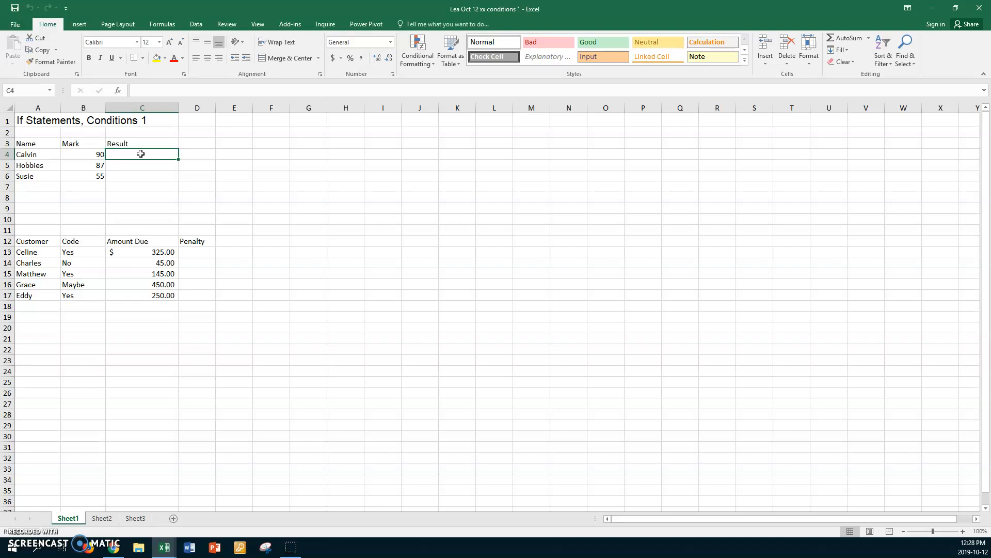
type("=")
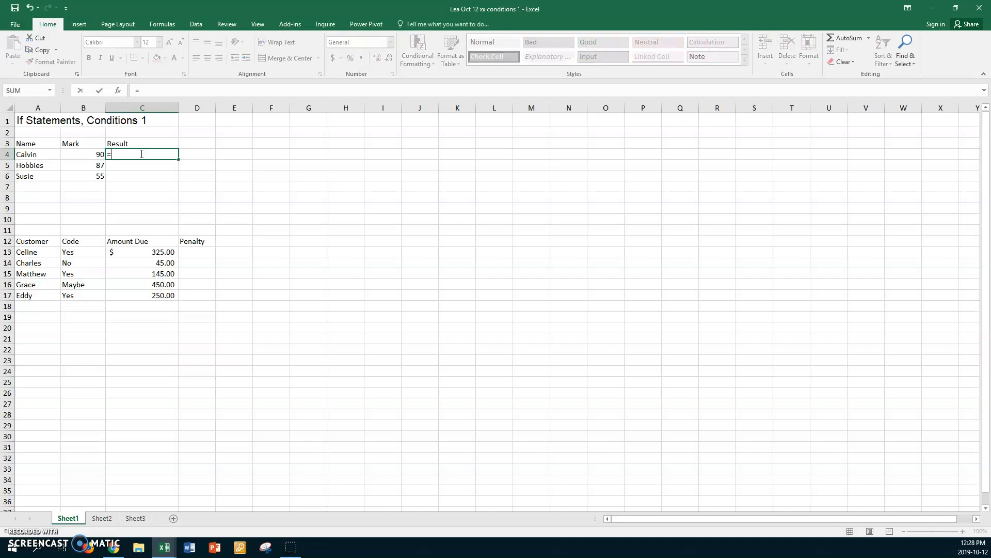
type("f")
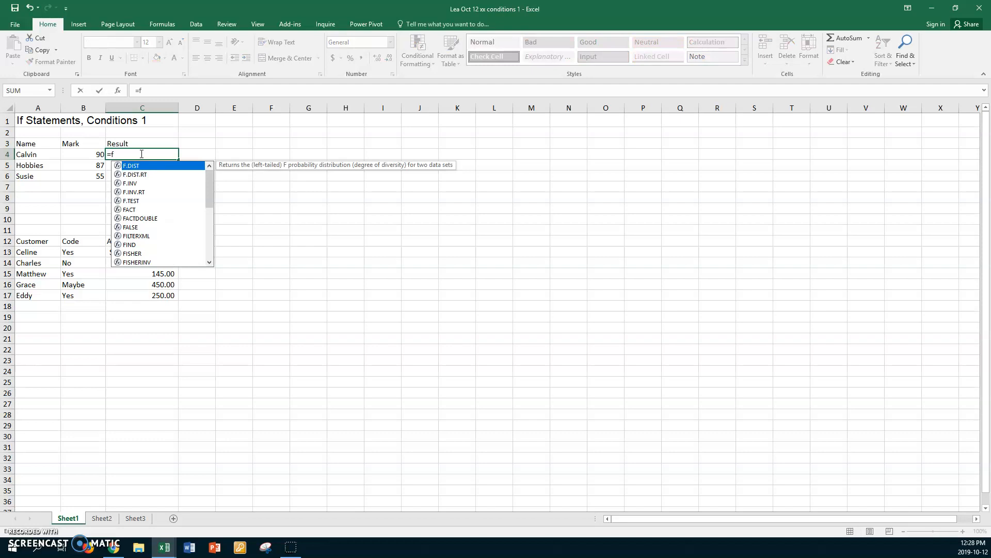
type("if(")
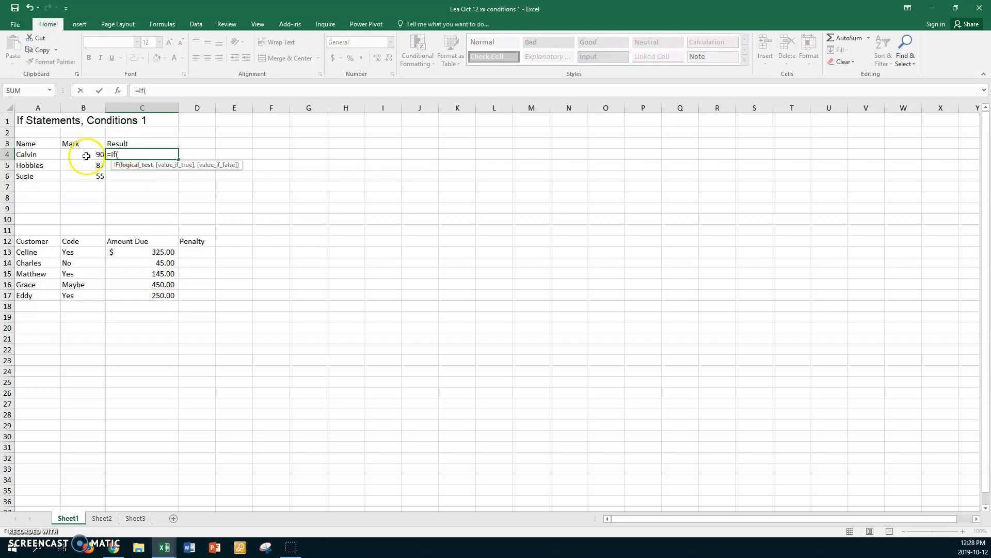
type("B4>")
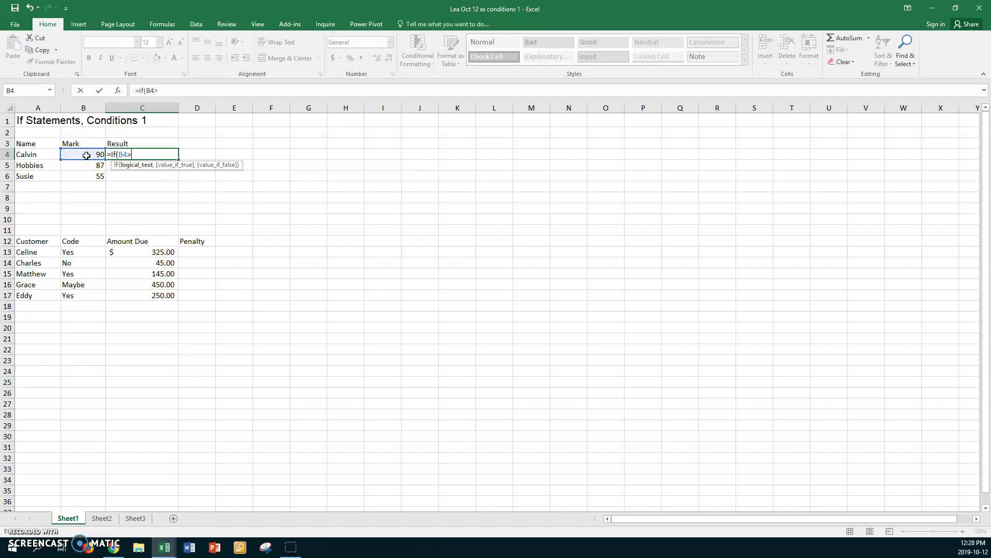
type("=")
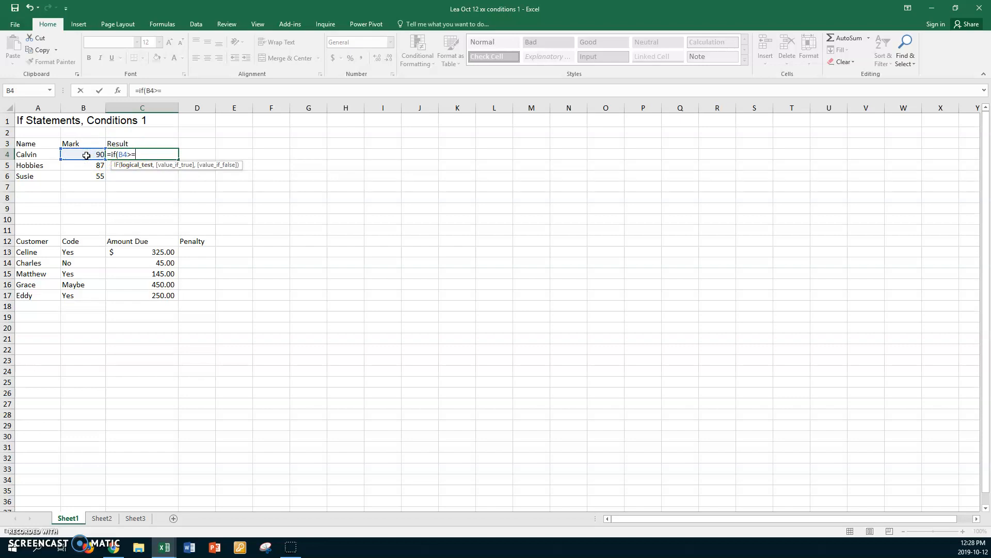
type("60")
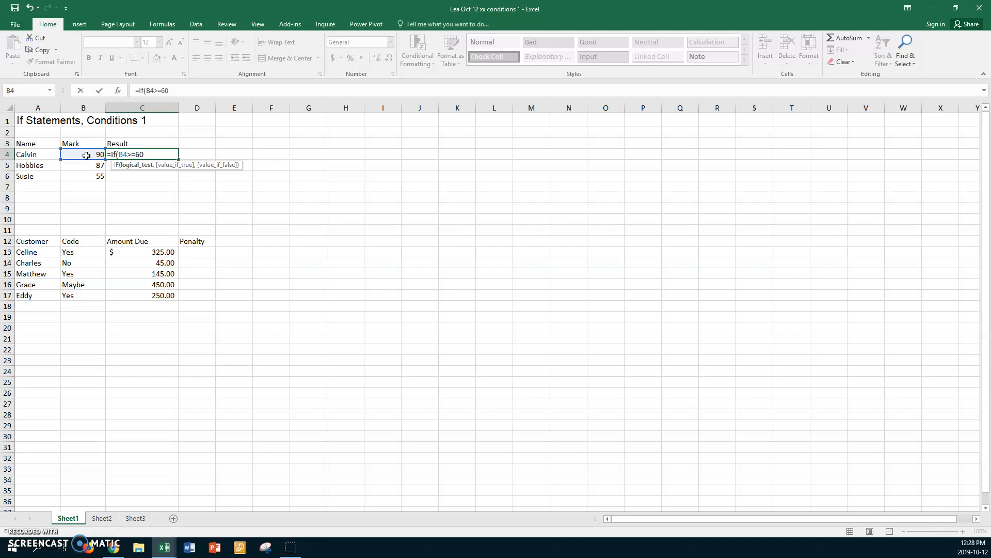
type(",")
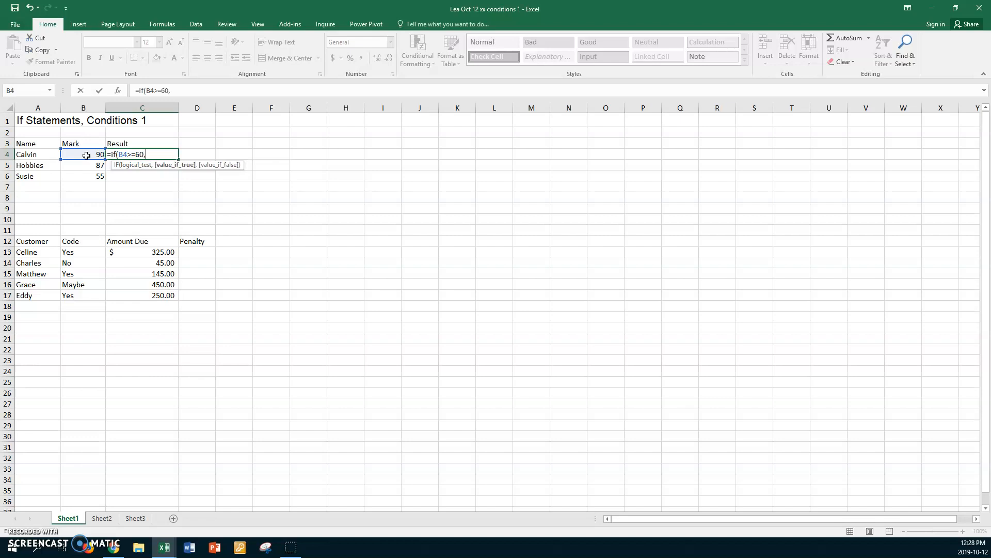
type("\"")
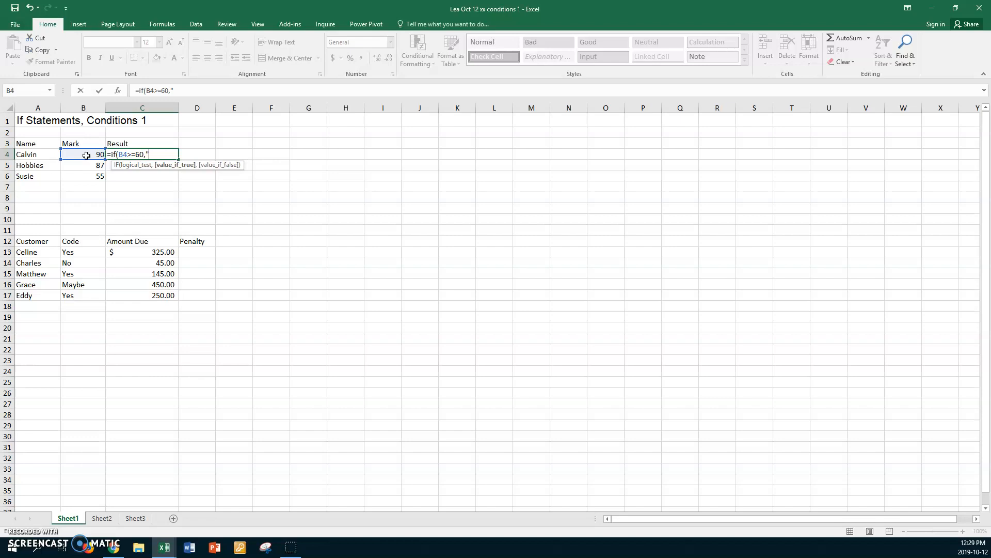
type("Pas")
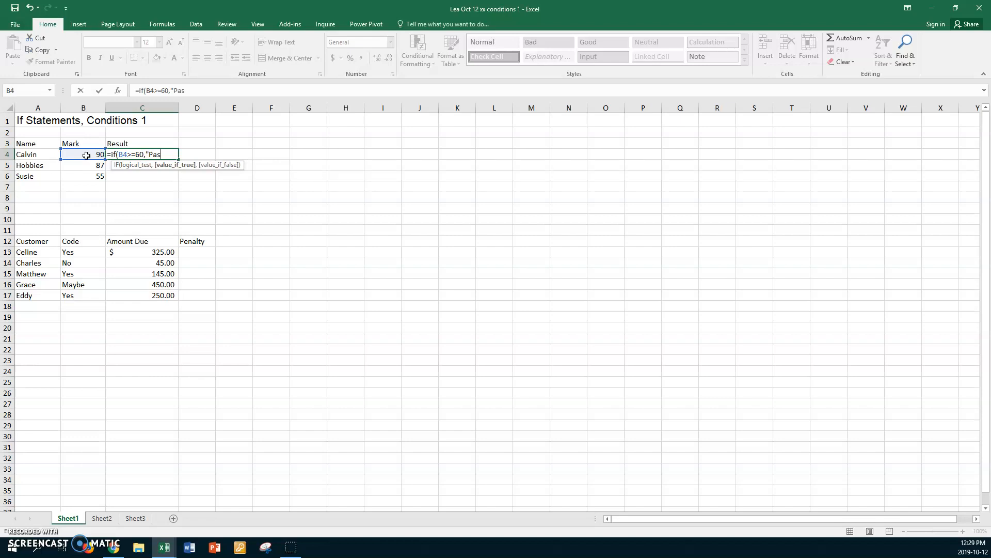
type("sed\"")
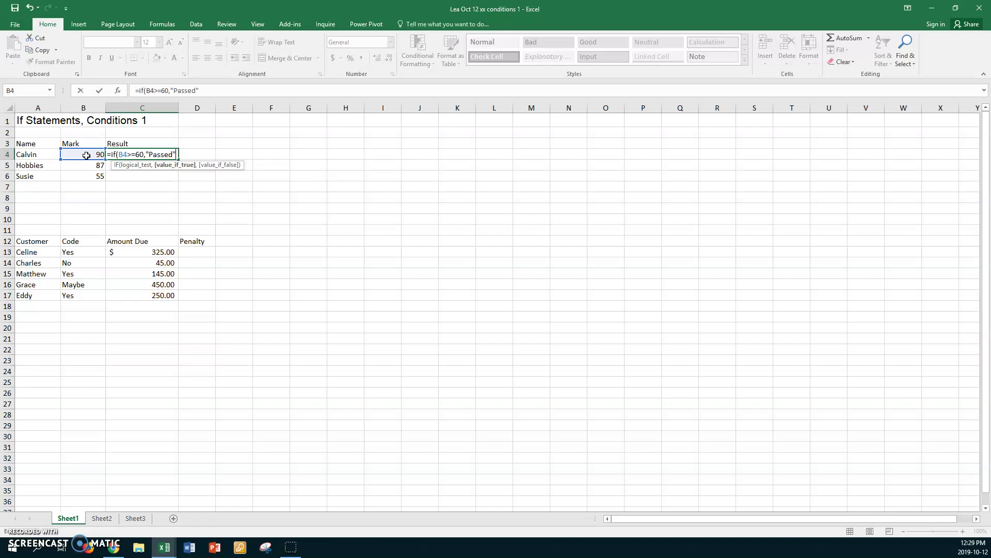
type(",")
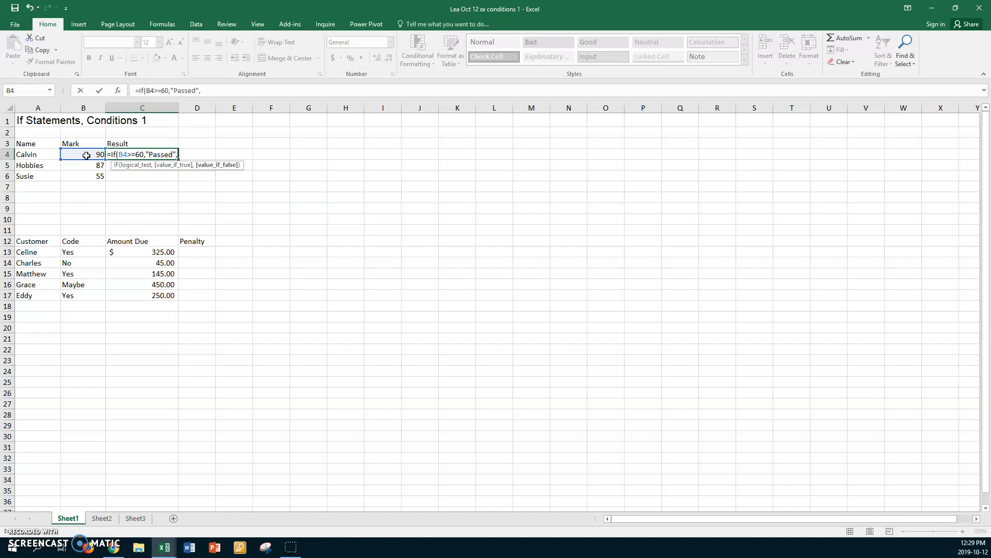
type("Failed")
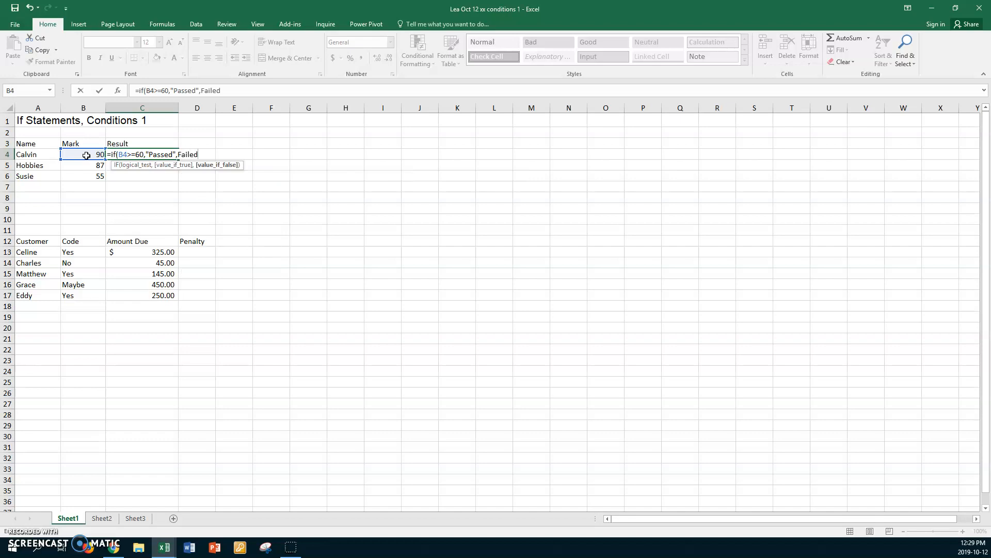
type("\"")
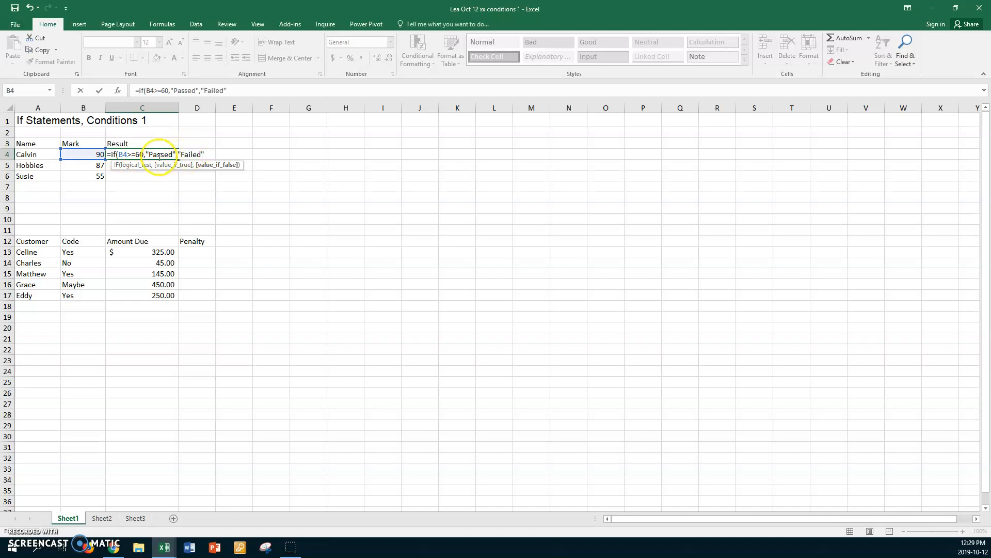
mouse_move(214, 152)
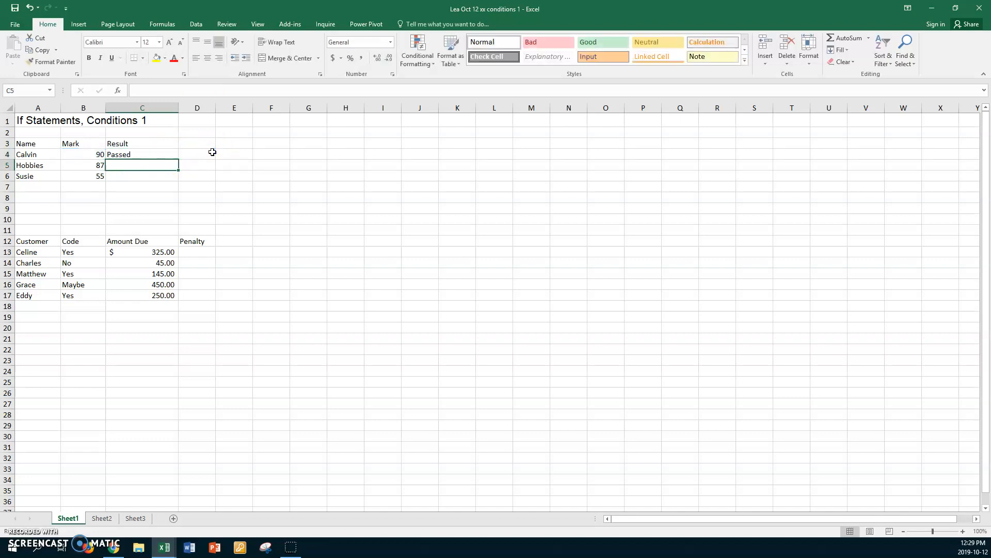
Fill Calvin's pass/fail formula down to Hobbies and Susie, then select the Penalty heading to copy.
left_click(141, 154)
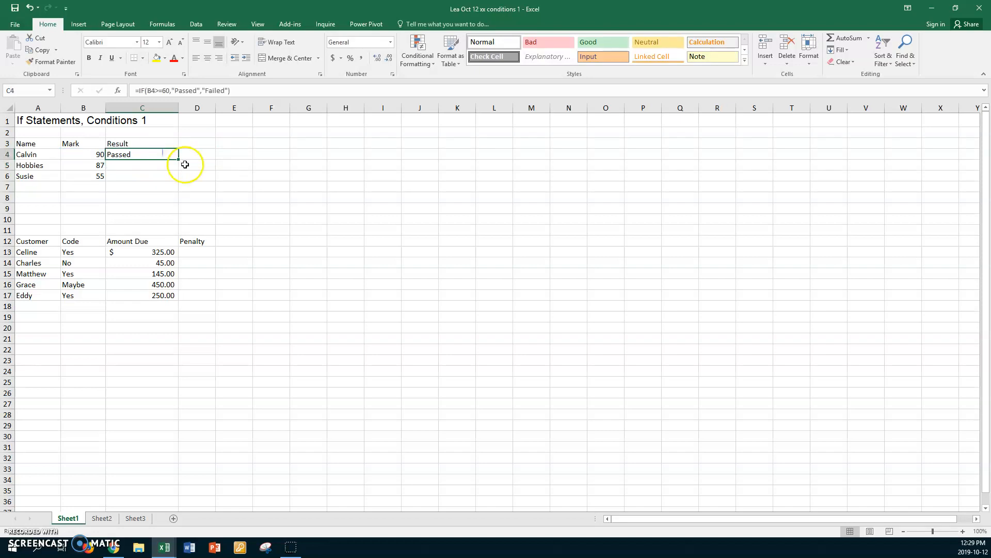
left_click_drag(176, 158, 177, 175)
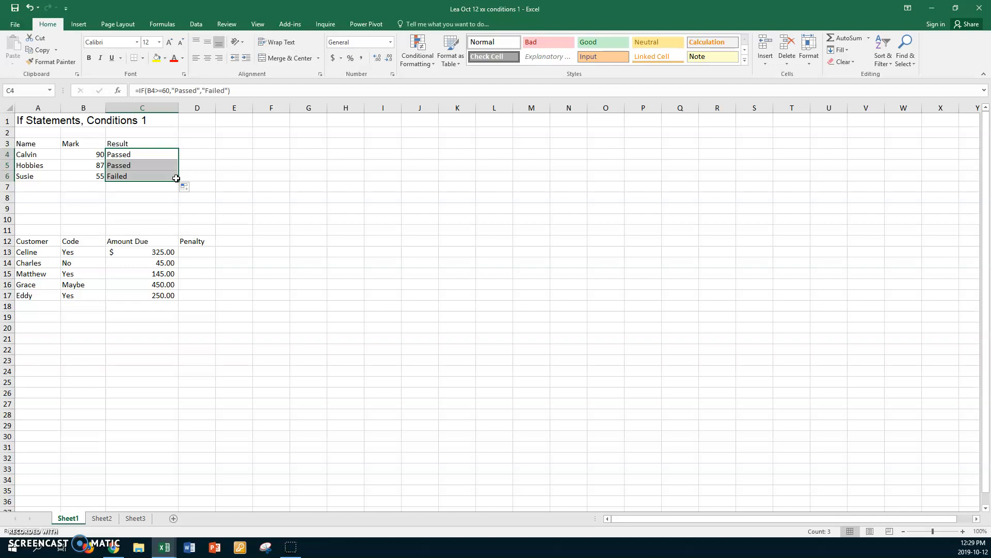
left_click(196, 241)
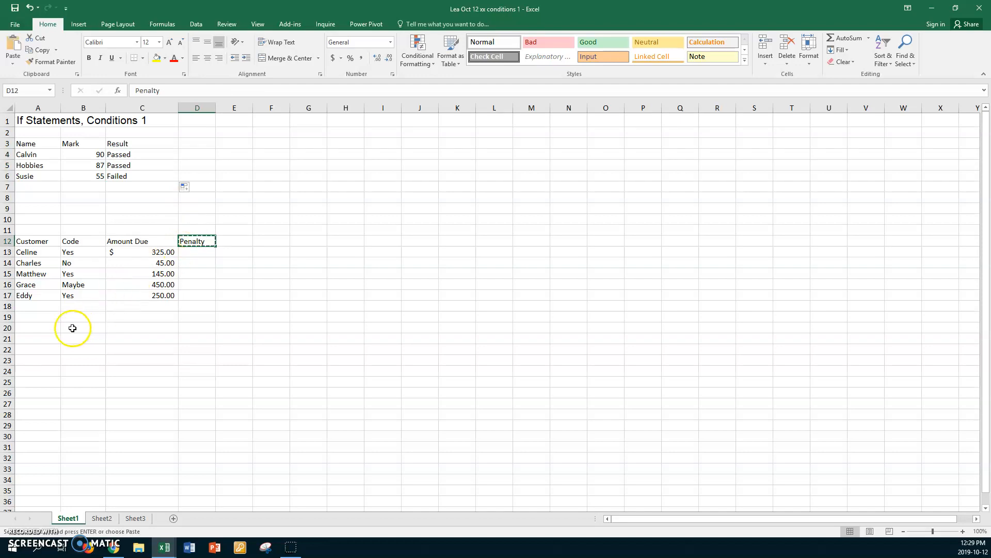
Paste the Penalty label into A20 with a rate of 10 beside it, then select Celine's Penalty cell D13.
left_click(37, 328)
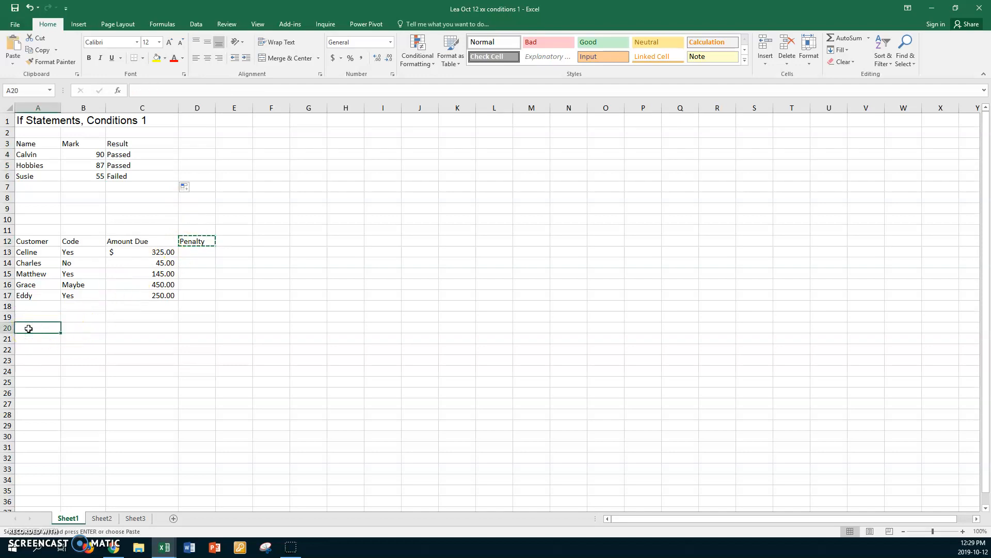
key("ctrl+v")
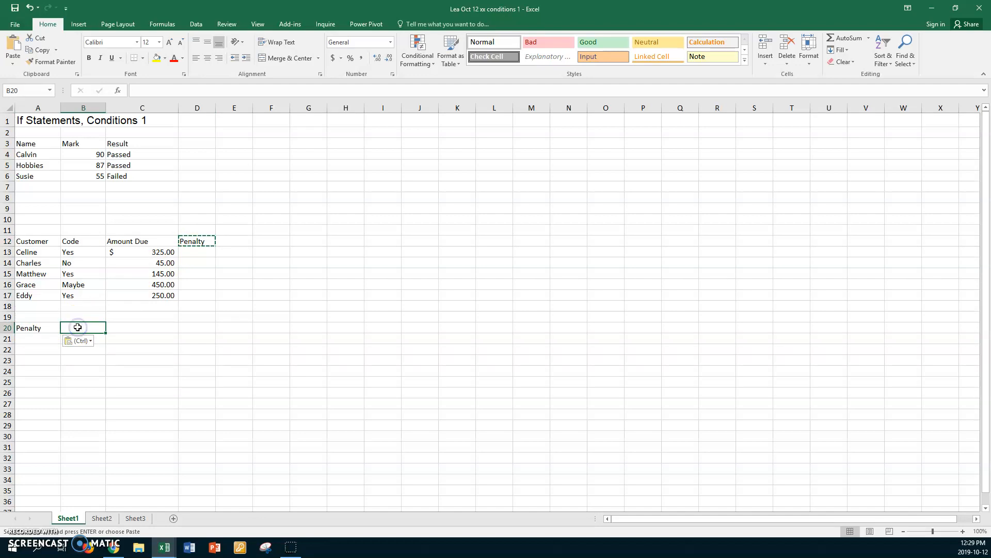
type("10%")
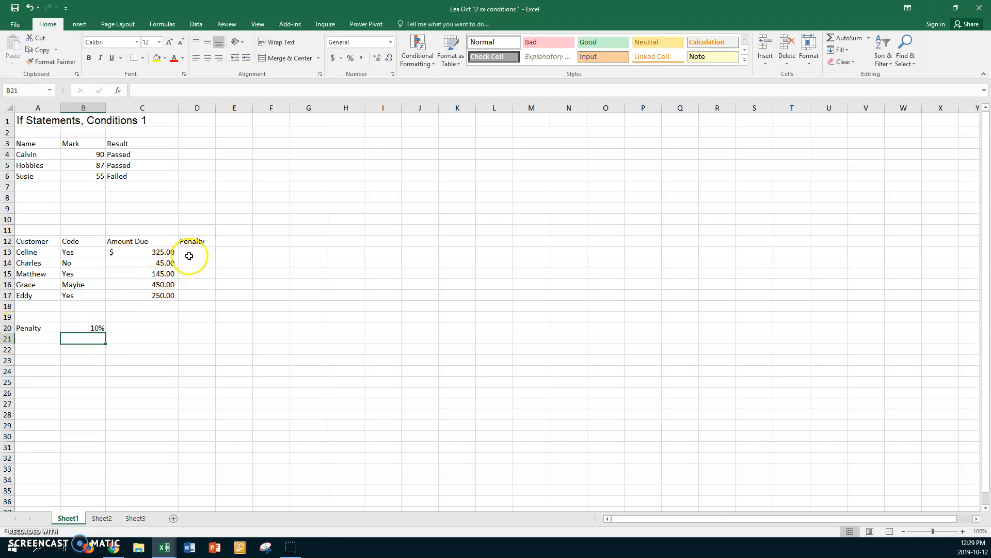
left_click(196, 252)
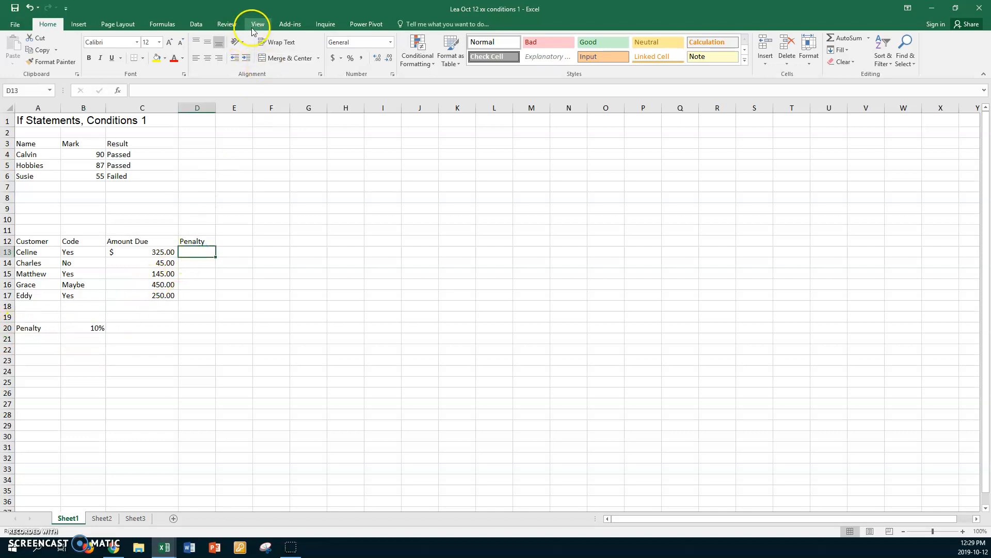
Zoom the worksheet to a custom 150% magnification from the View tab.
left_click(209, 47)
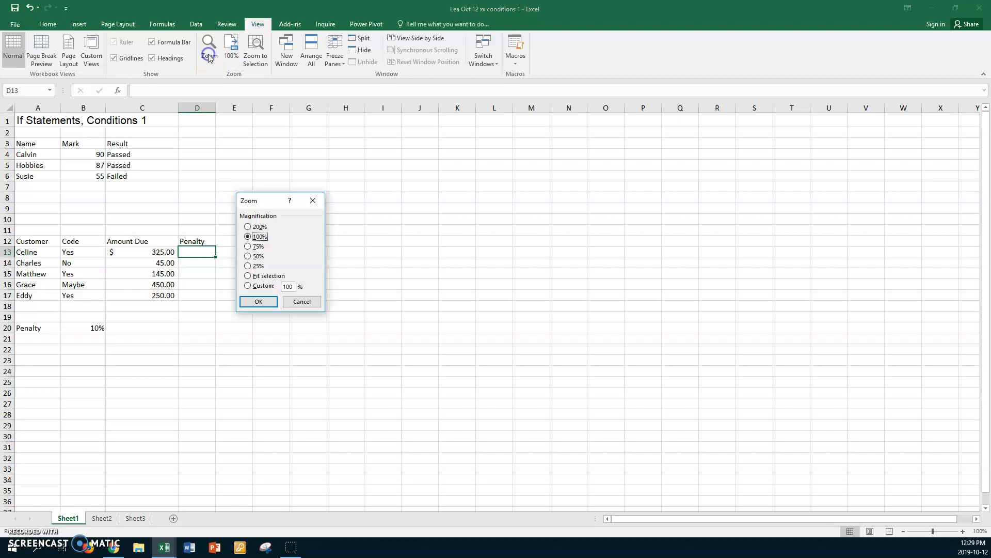
left_click(248, 286)
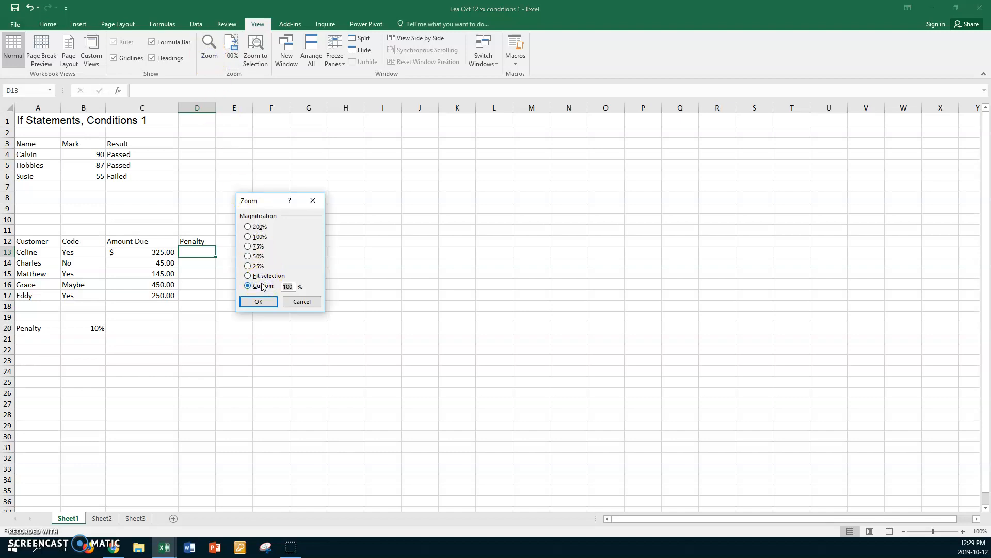
left_click(258, 301)
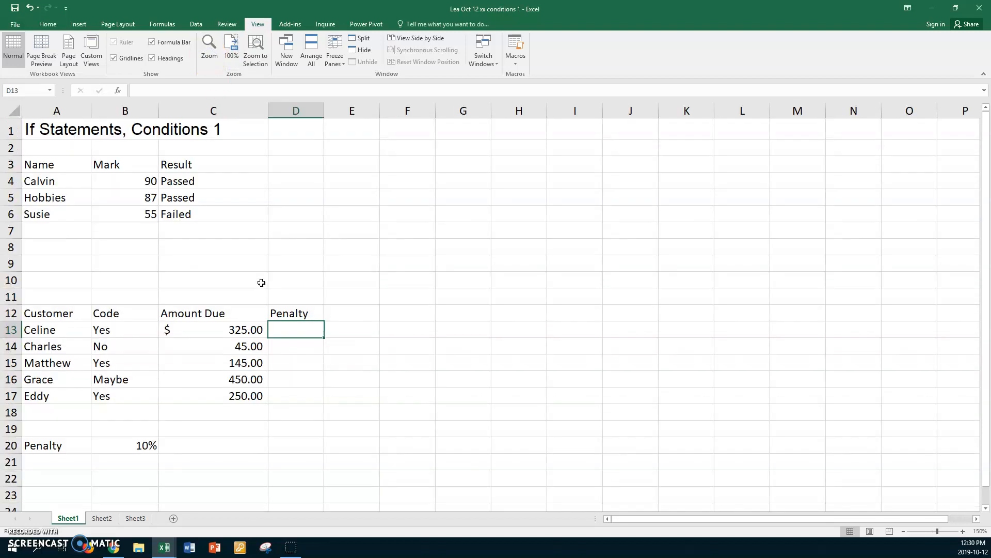
left_click(213, 263)
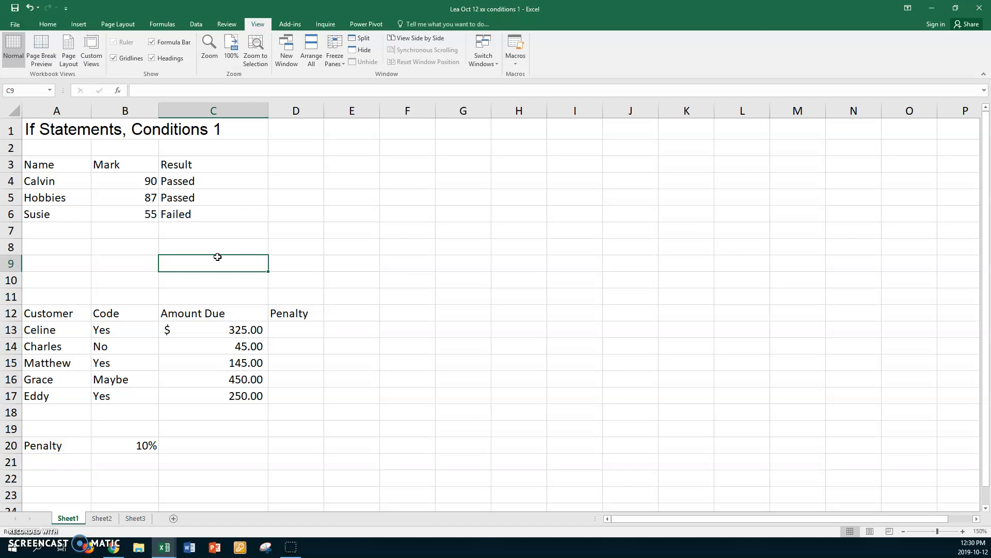
mouse_move(219, 239)
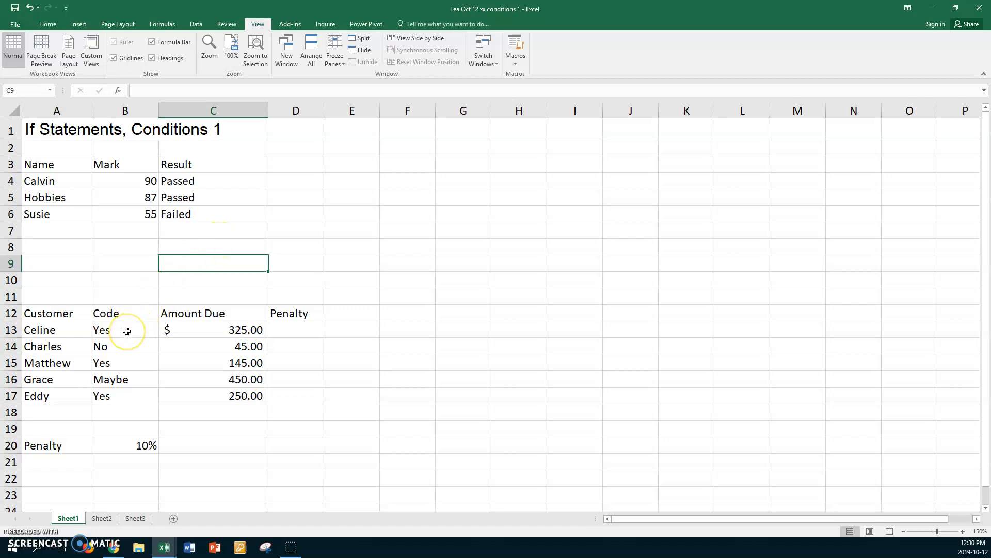
mouse_move(126, 331)
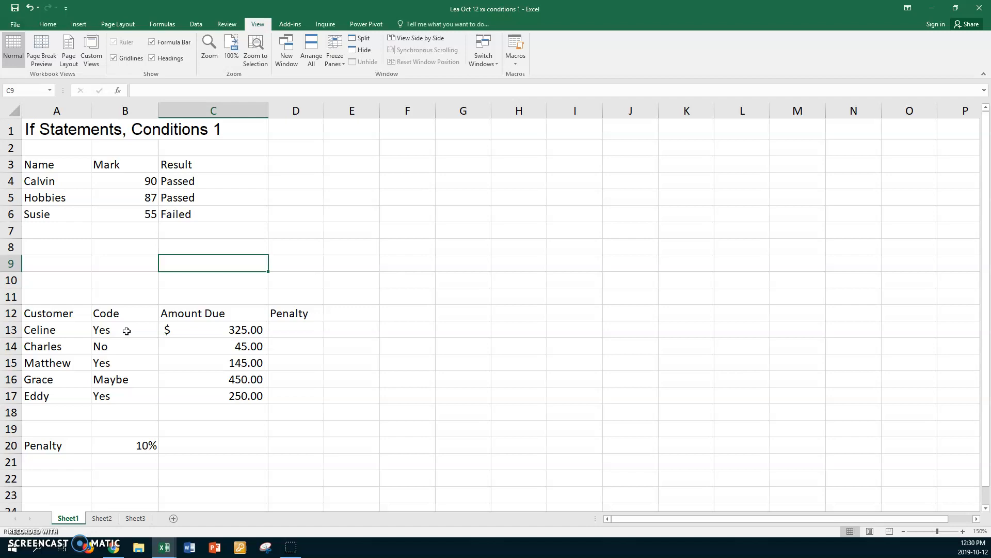
mouse_move(288, 331)
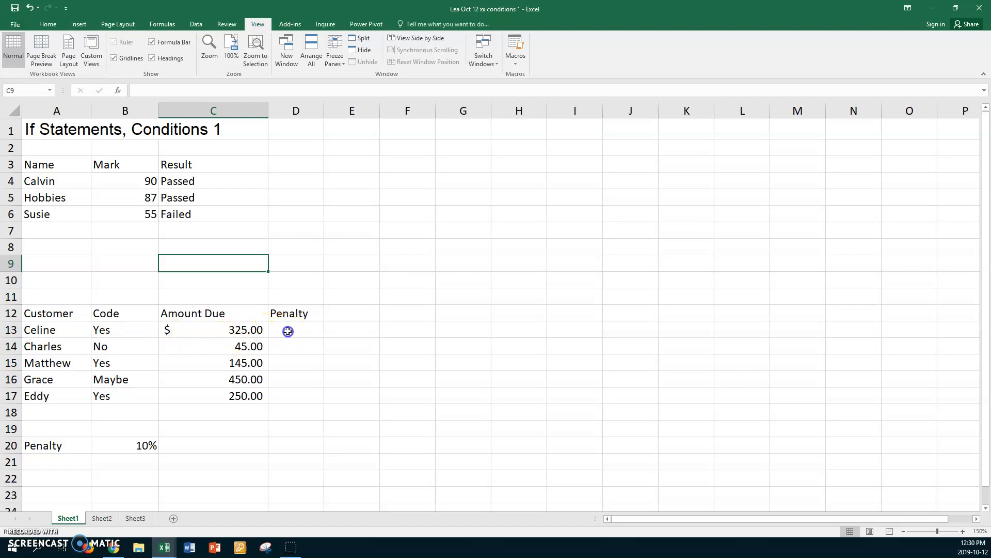
left_click(295, 330)
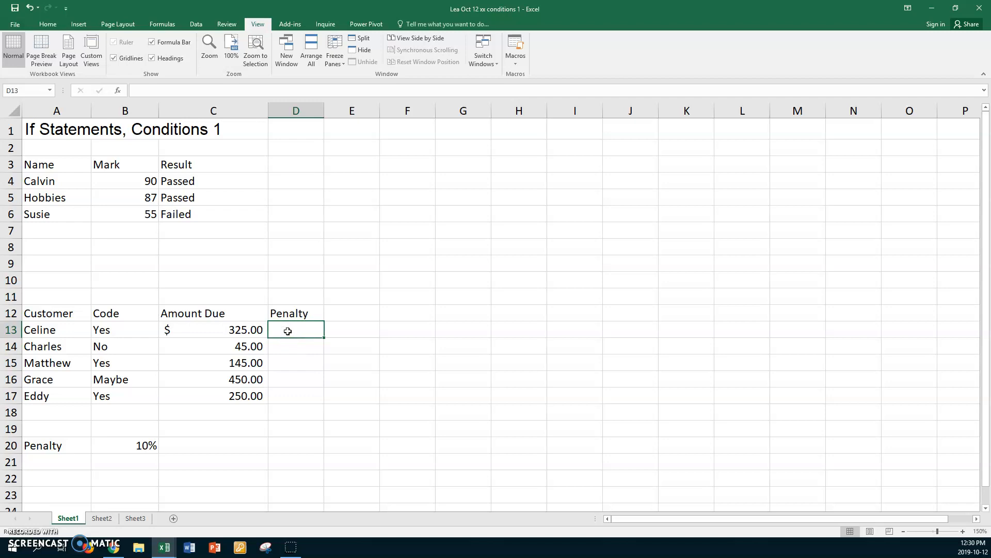
Begin Celine's penalty formula with the condition =if(B13="Yes",.
type("=")
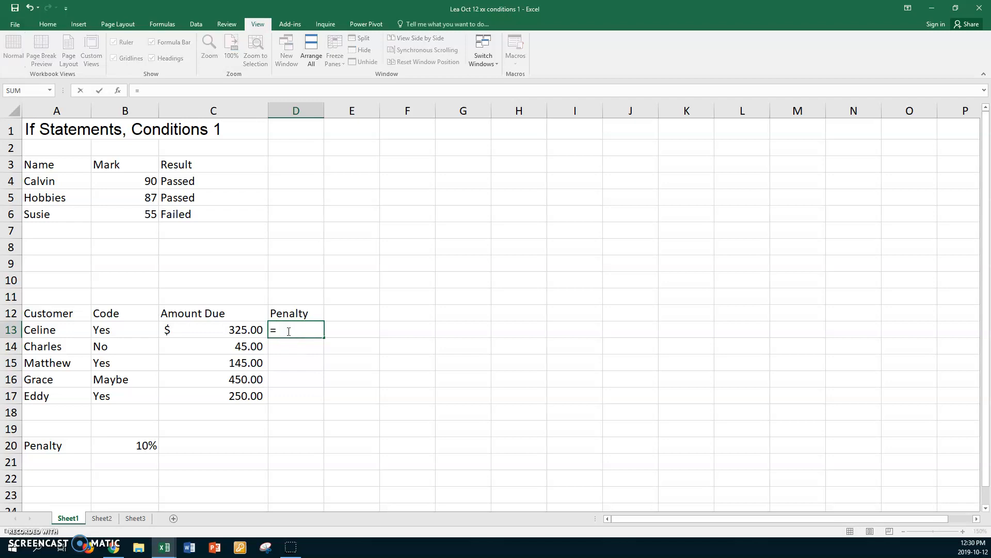
type("if(")
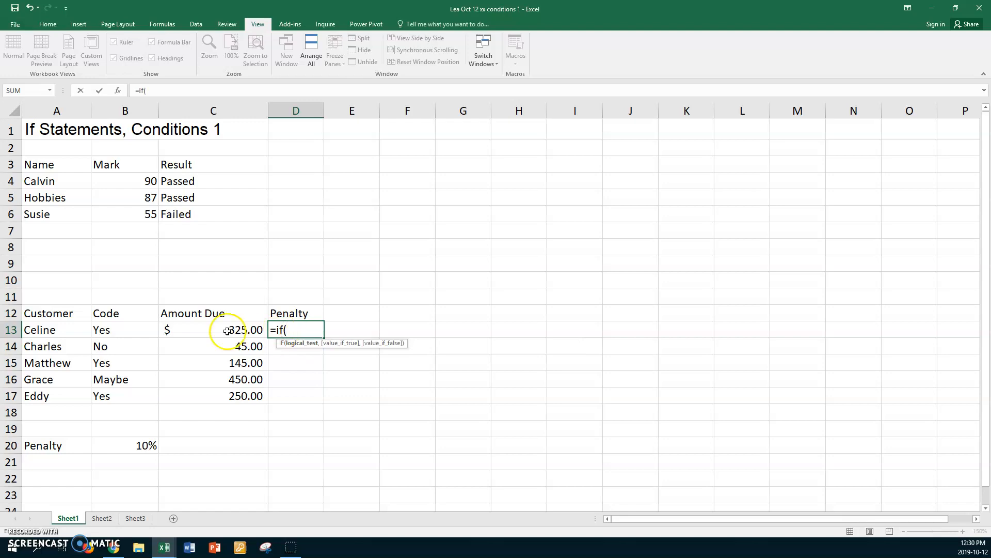
left_click(125, 330)
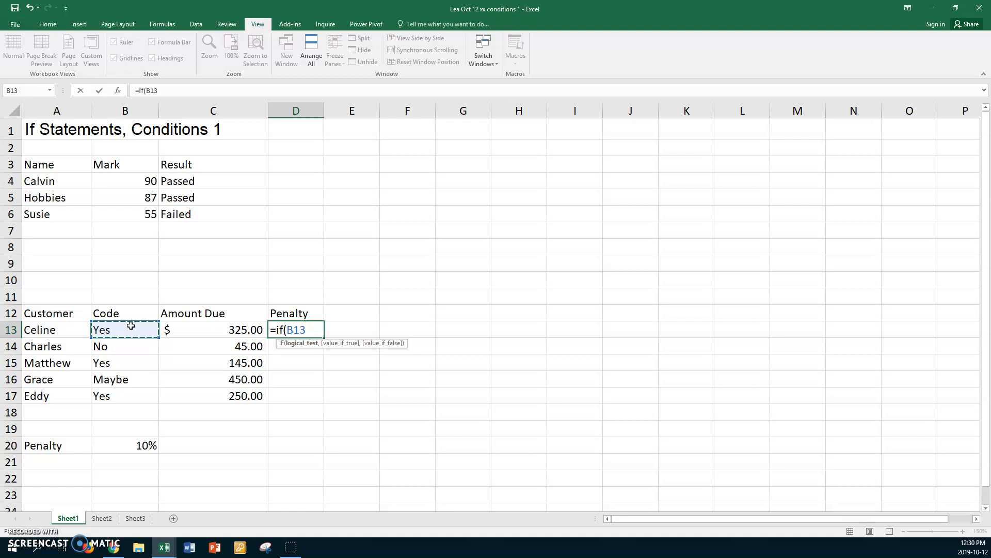
type("=")
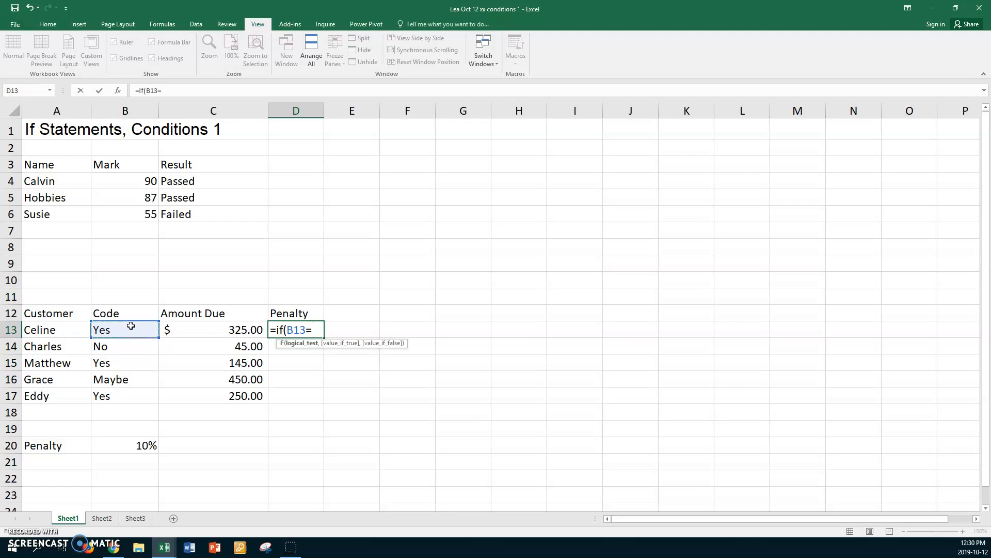
type("\"")
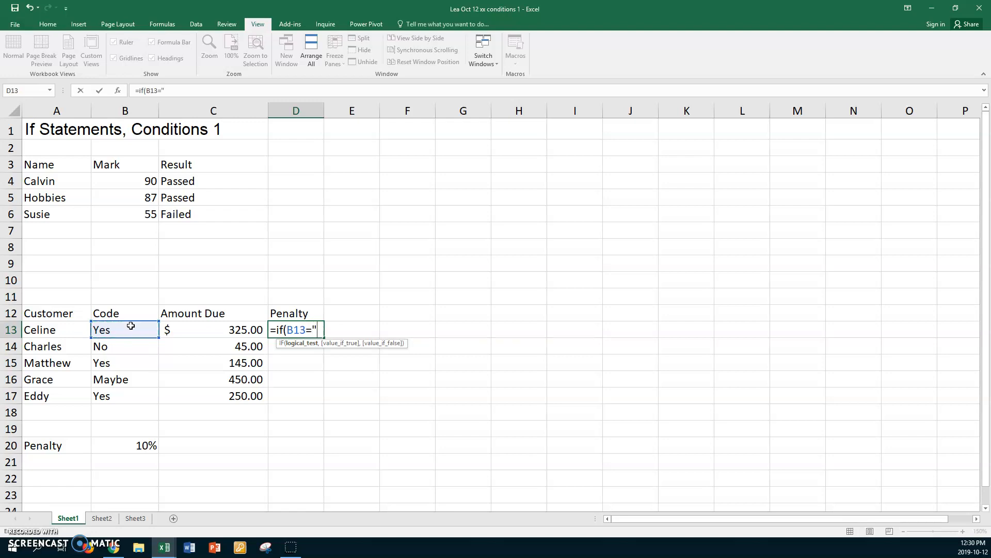
type("Yes")
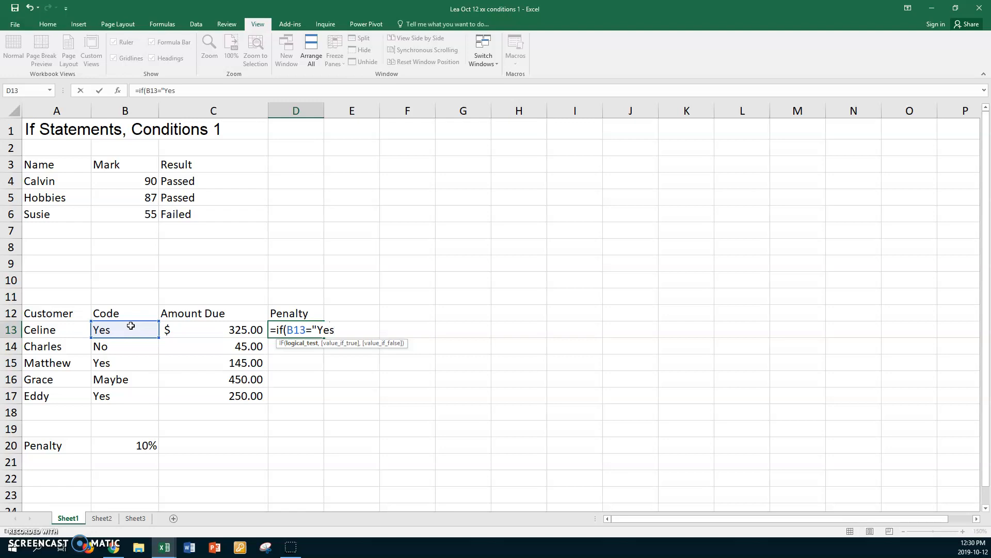
type("\"")
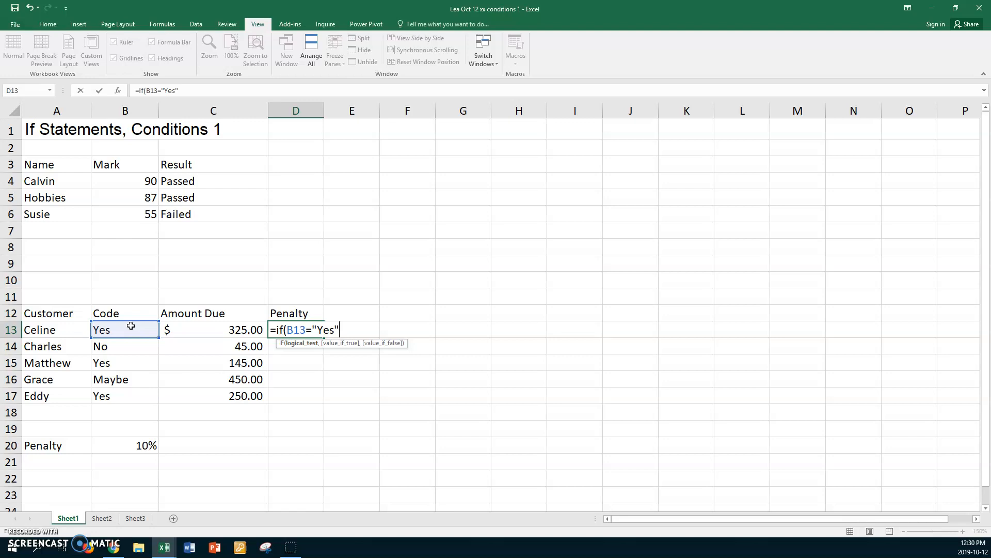
type(",")
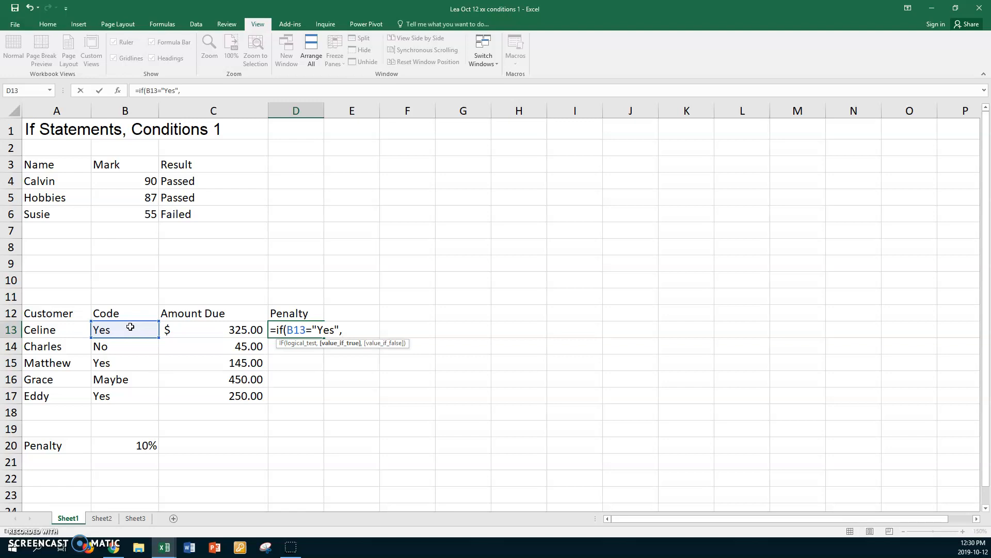
Complete it as C13*$B$20 with F4 locking the rate, else "N/A".
left_click(213, 329)
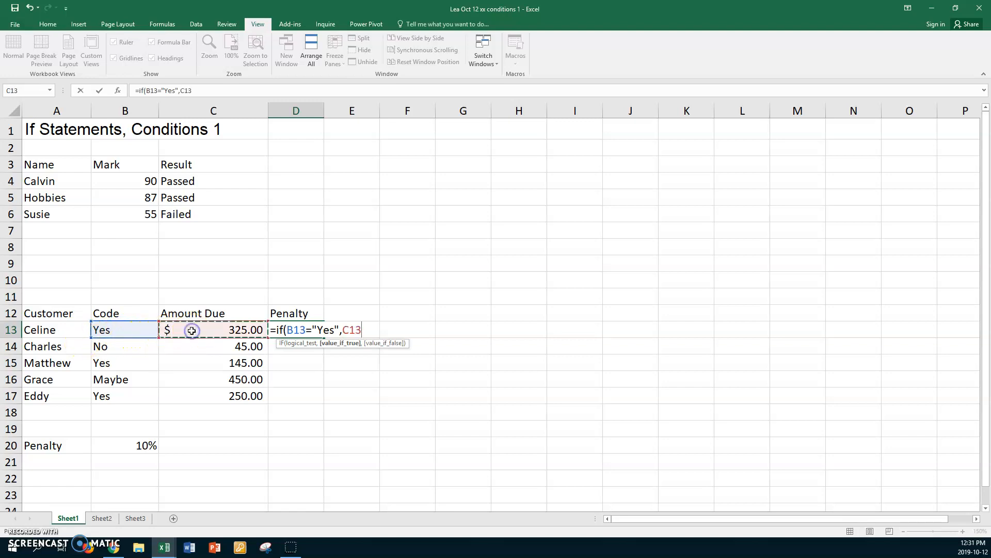
type("*")
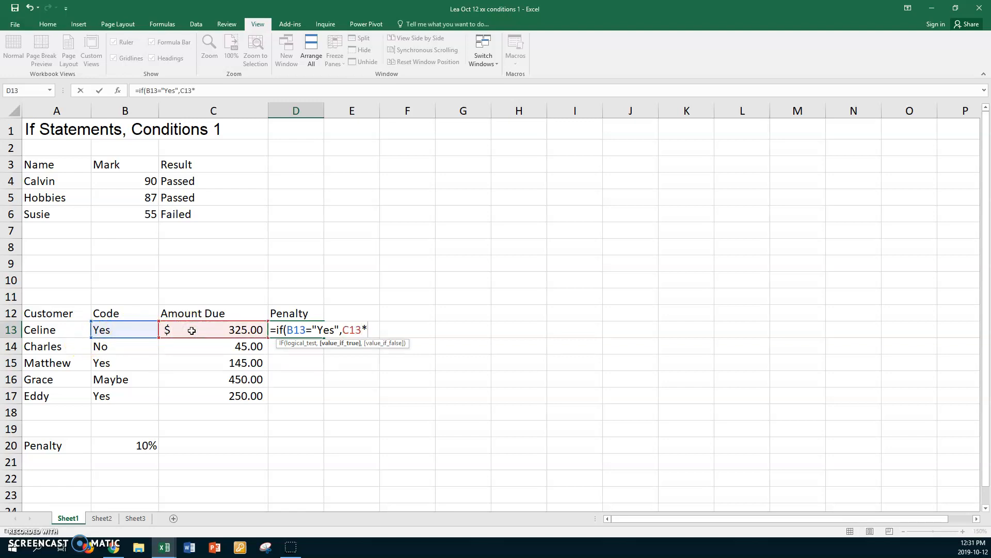
left_click(125, 446)
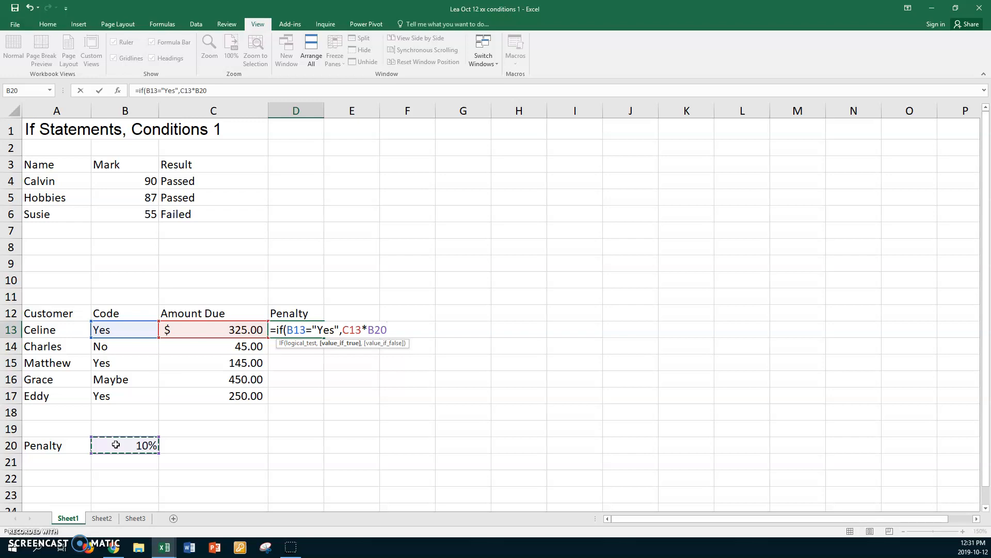
key("f4")
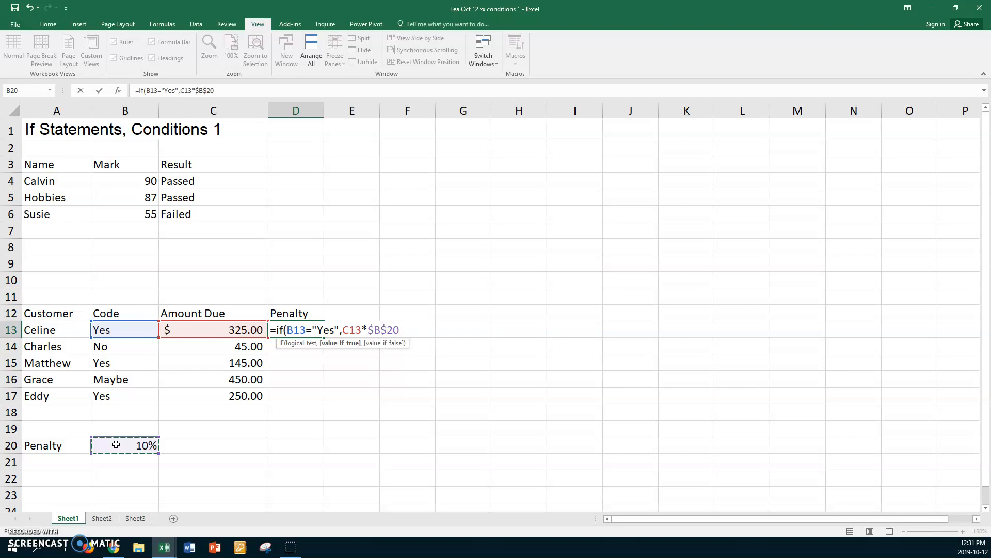
type(",")
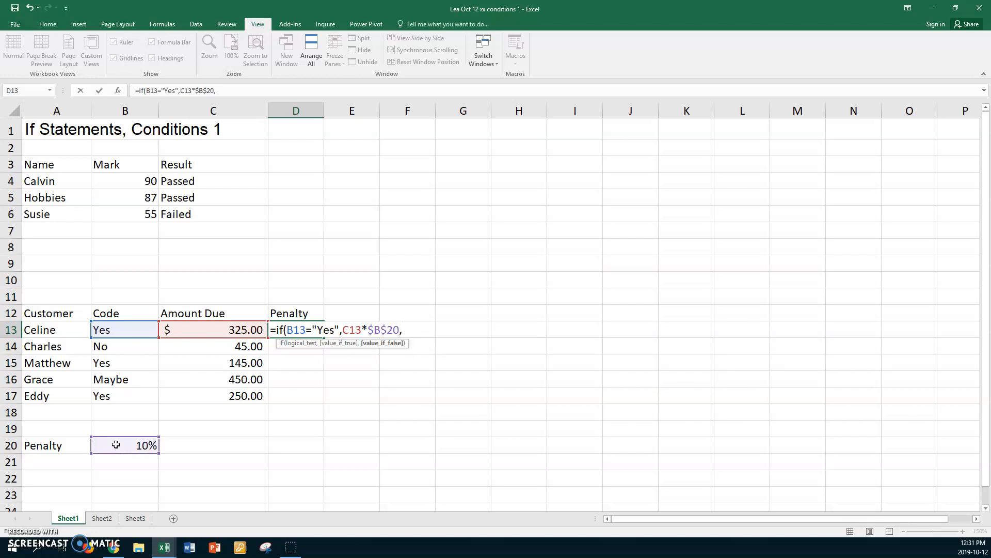
type("\"")
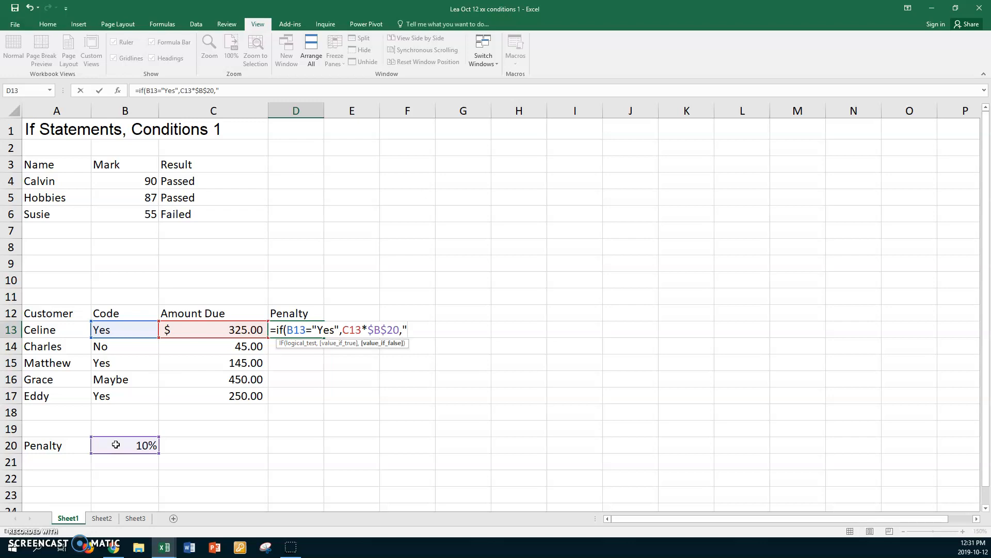
type("N")
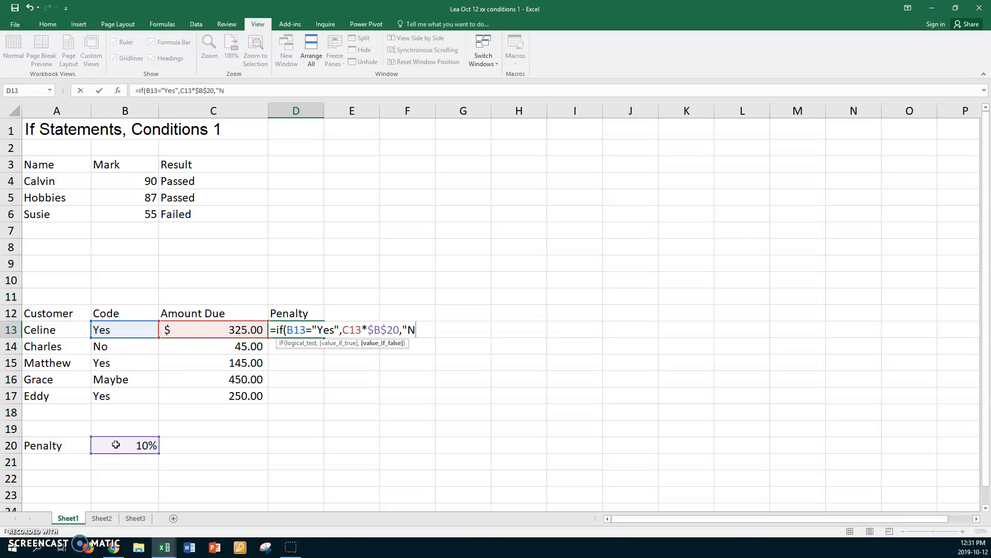
type("/A")
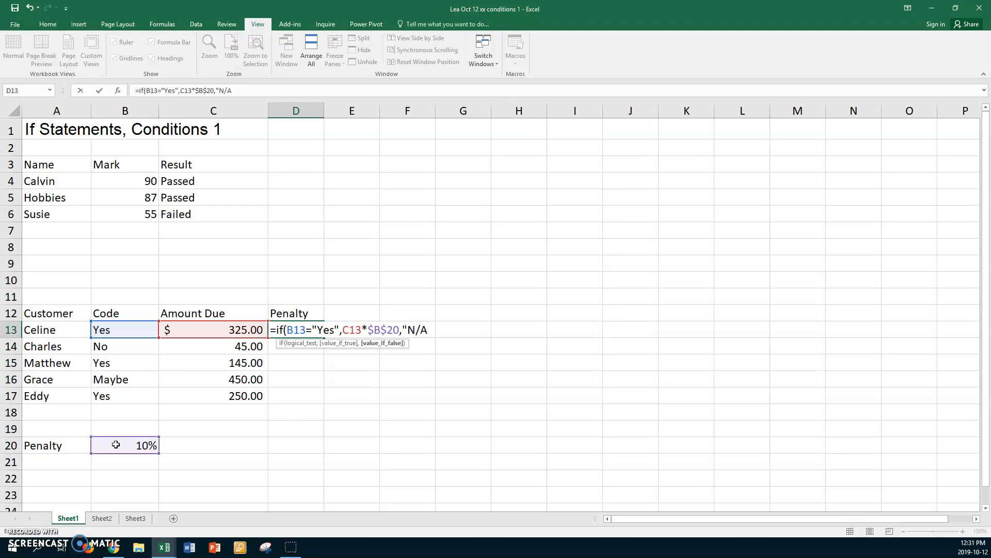
type("\"")
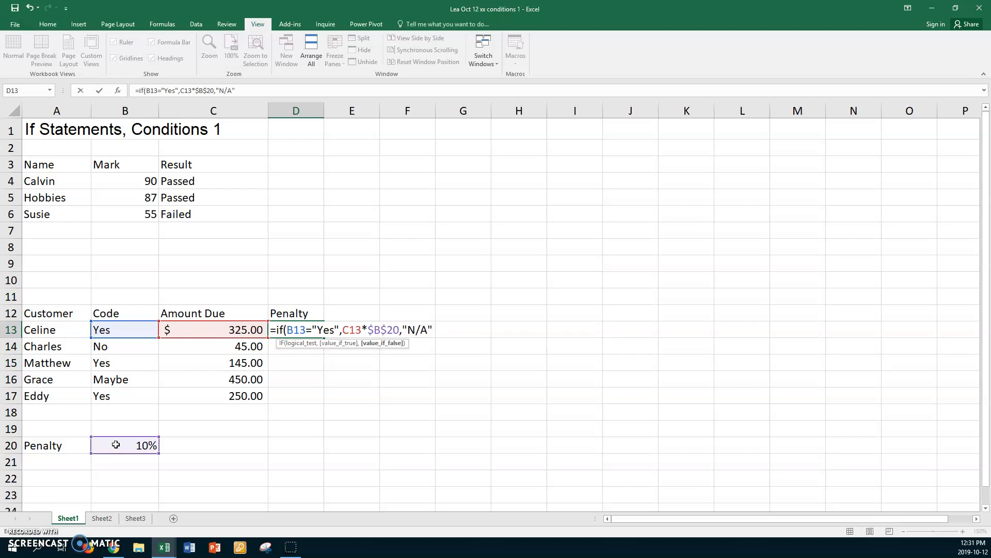
Enter Celine's penalty formula showing 32.5 and select D13 to copy down.
key("Return")
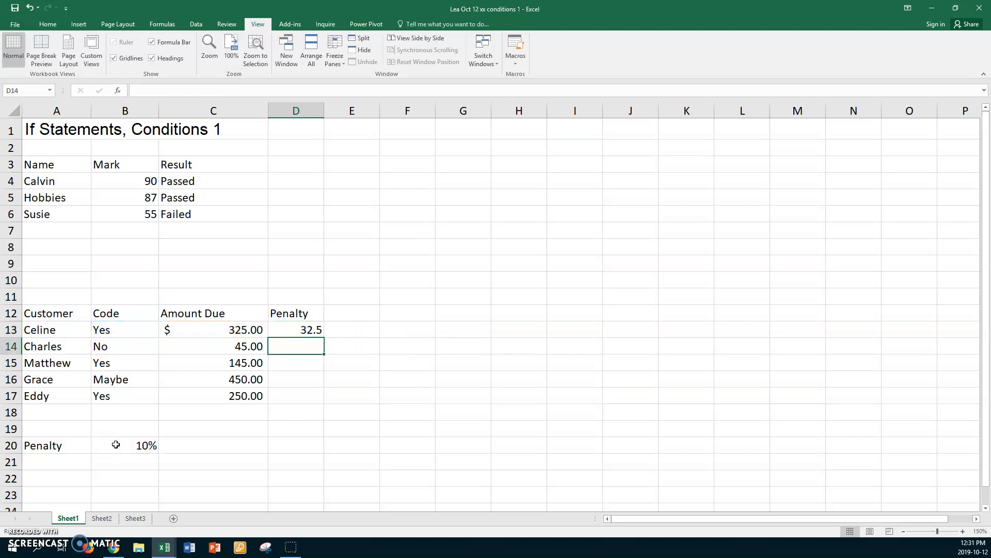
mouse_move(280, 333)
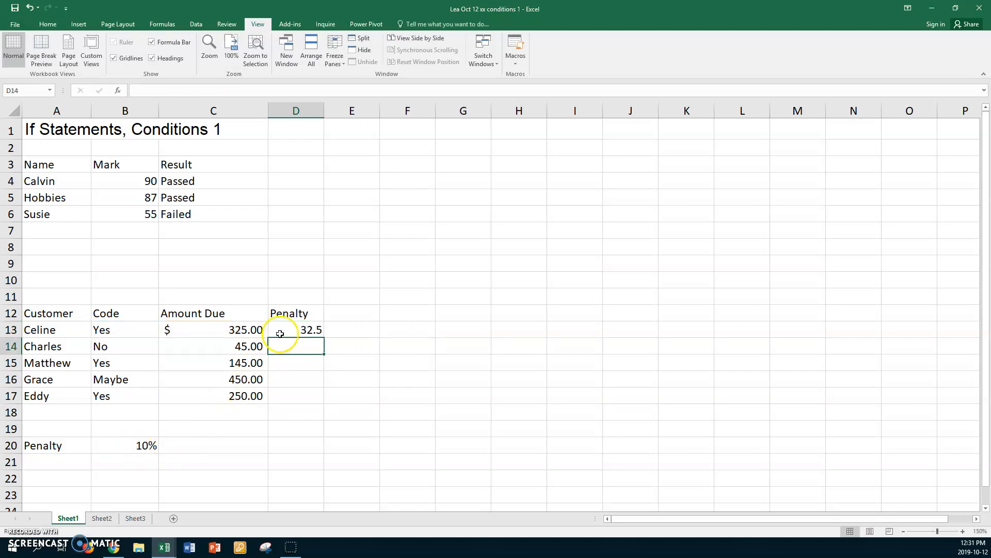
left_click(296, 328)
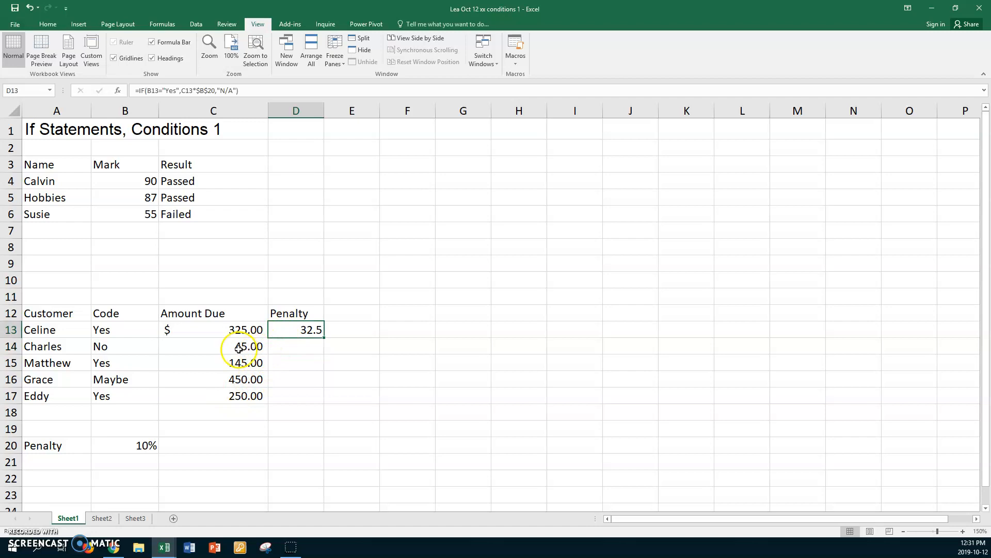
mouse_move(126, 465)
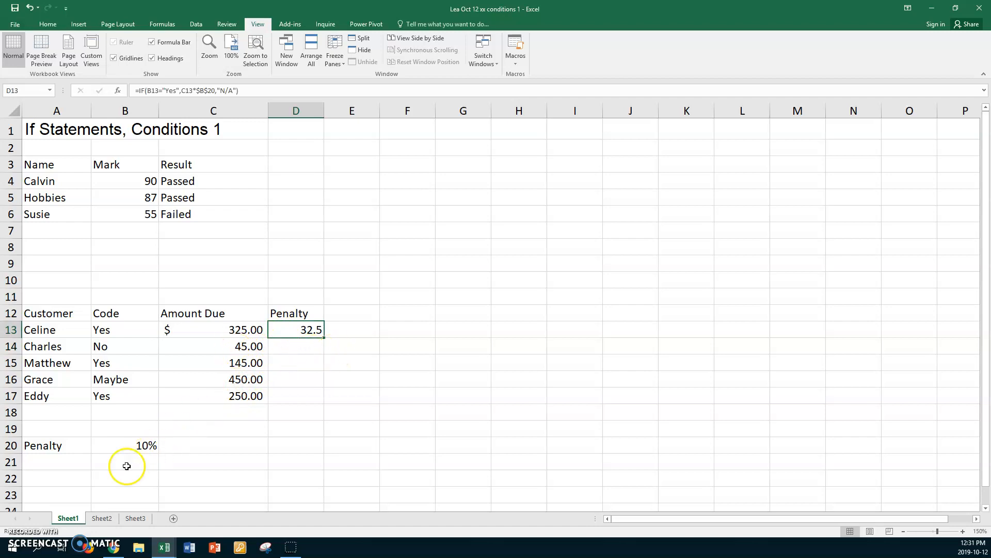
mouse_move(121, 446)
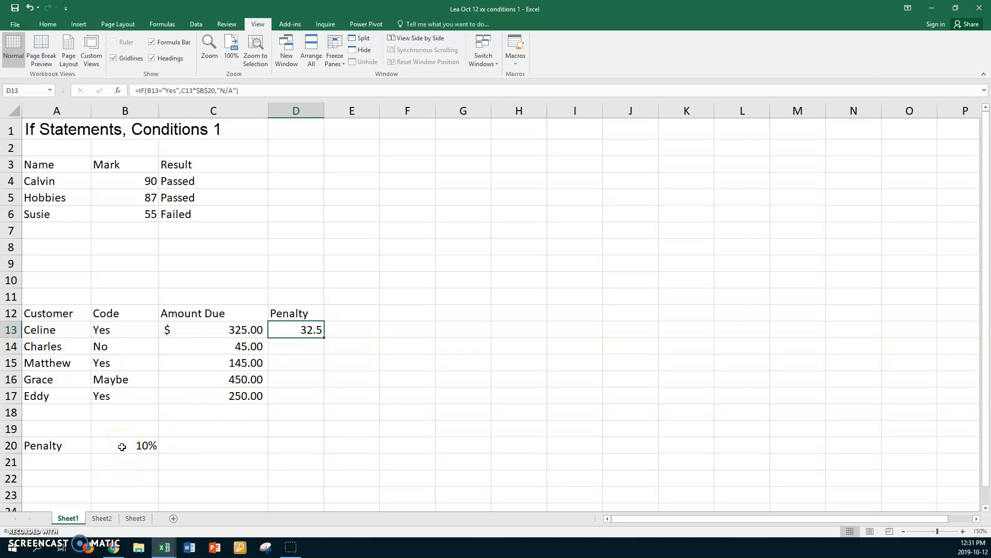
mouse_move(214, 332)
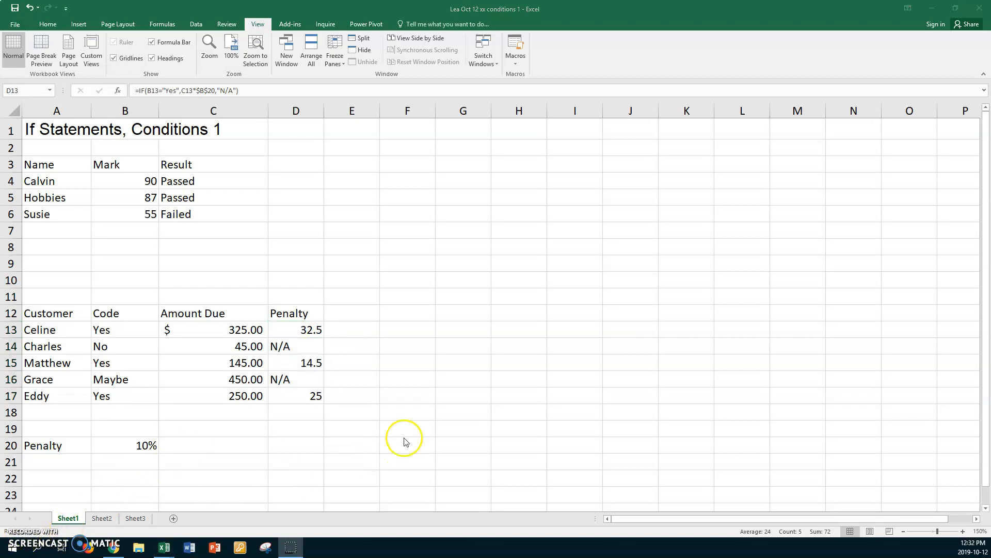
mouse_move(359, 314)
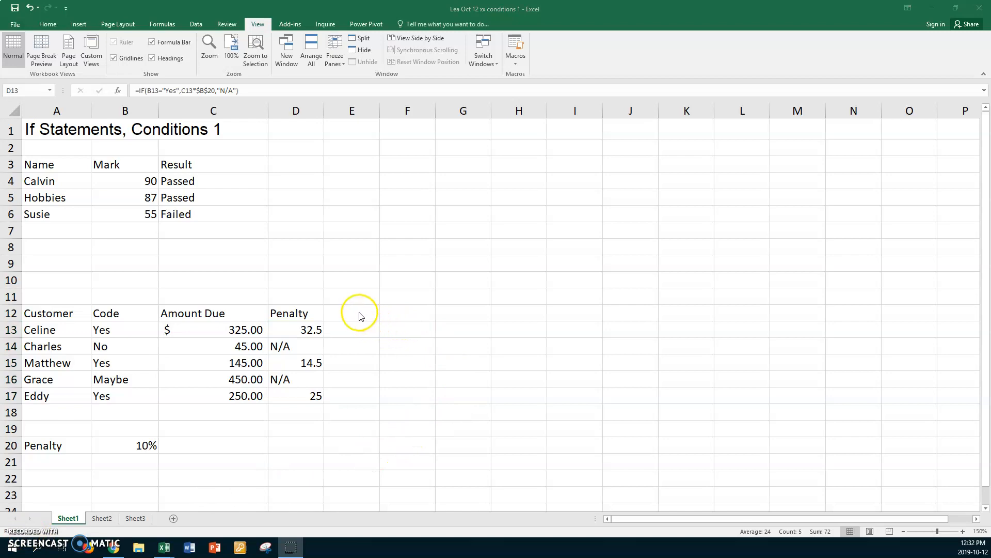
Head E12 'Amount Owing' and enter =SUM(C13:D13) for Celine's total.
left_click(351, 313)
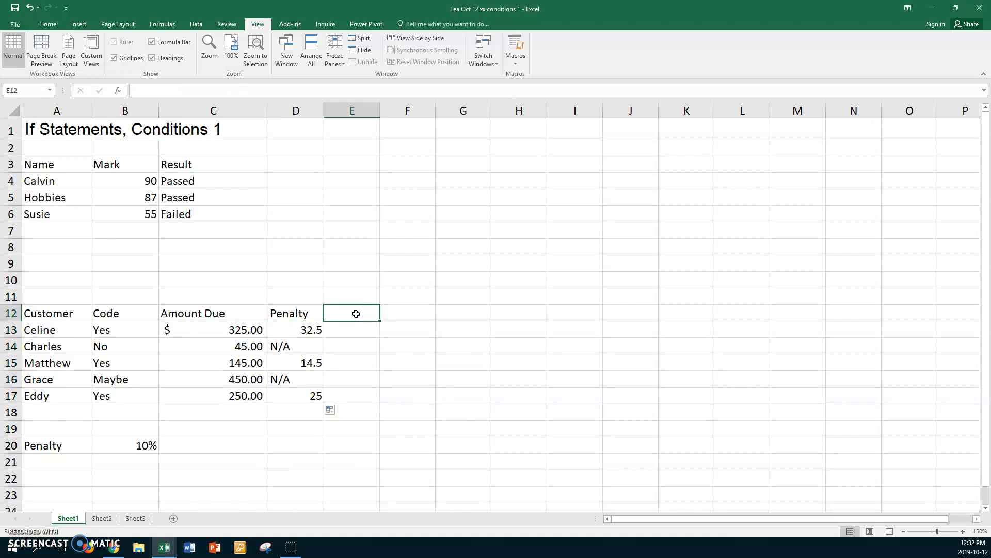
type("A")
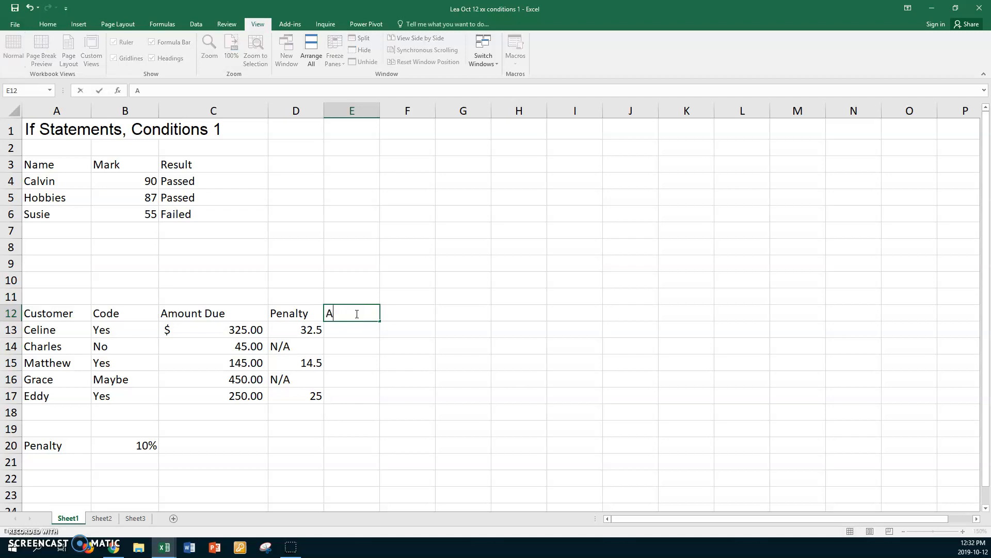
type("mo")
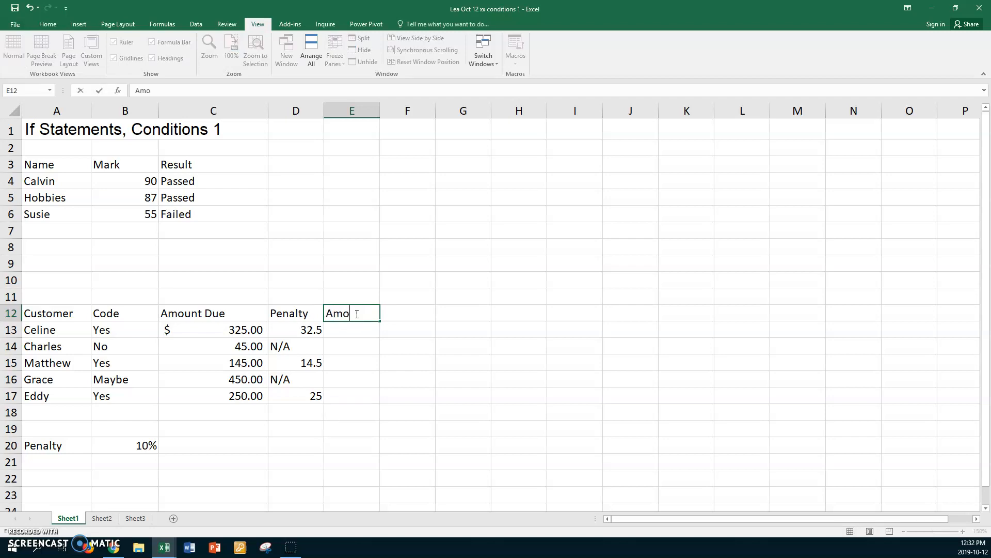
type("unt")
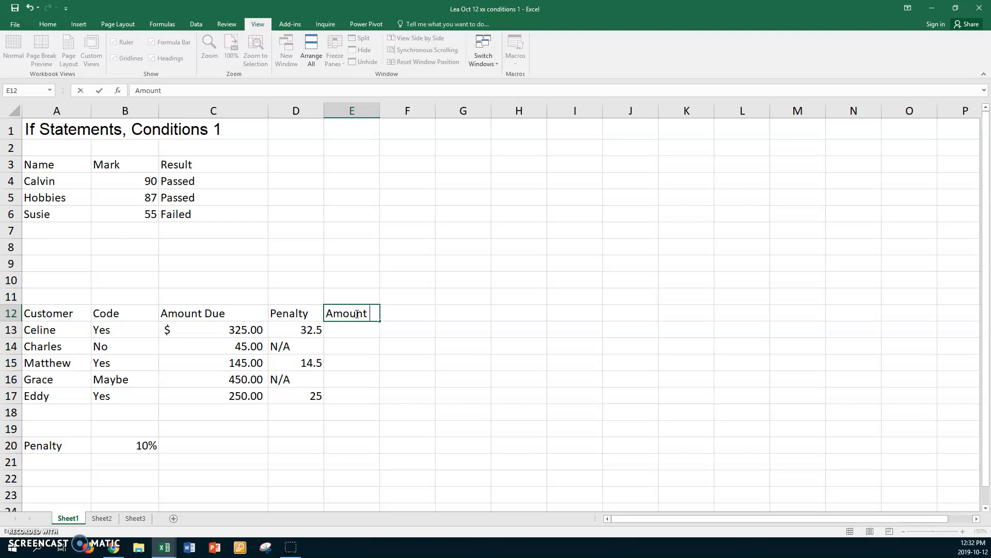
type("Owing")
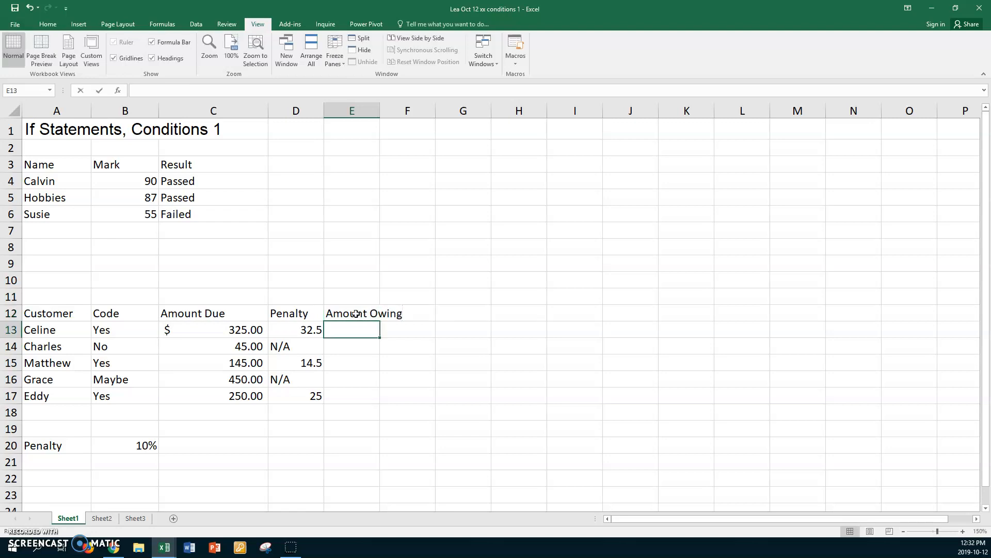
type("=sum(C13:D13")
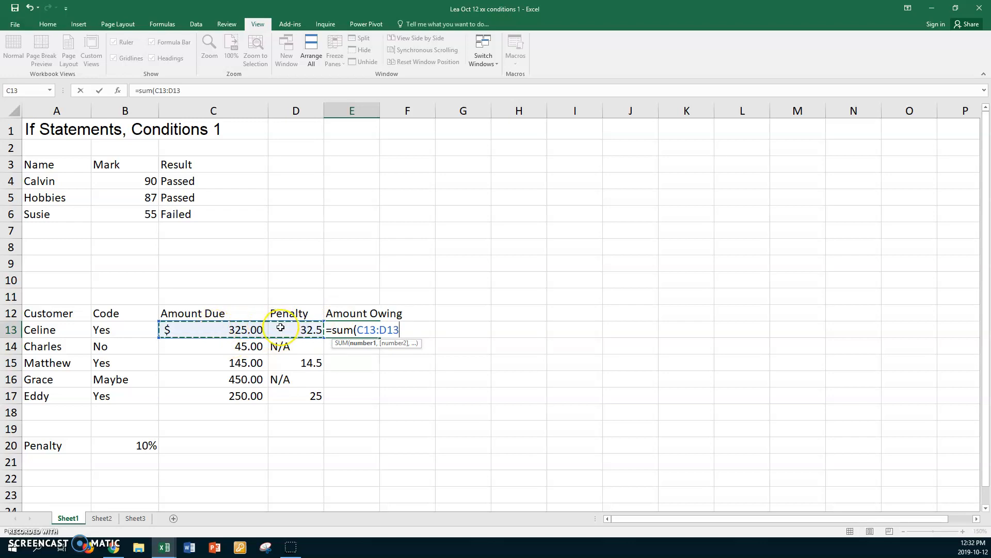
key("Return")
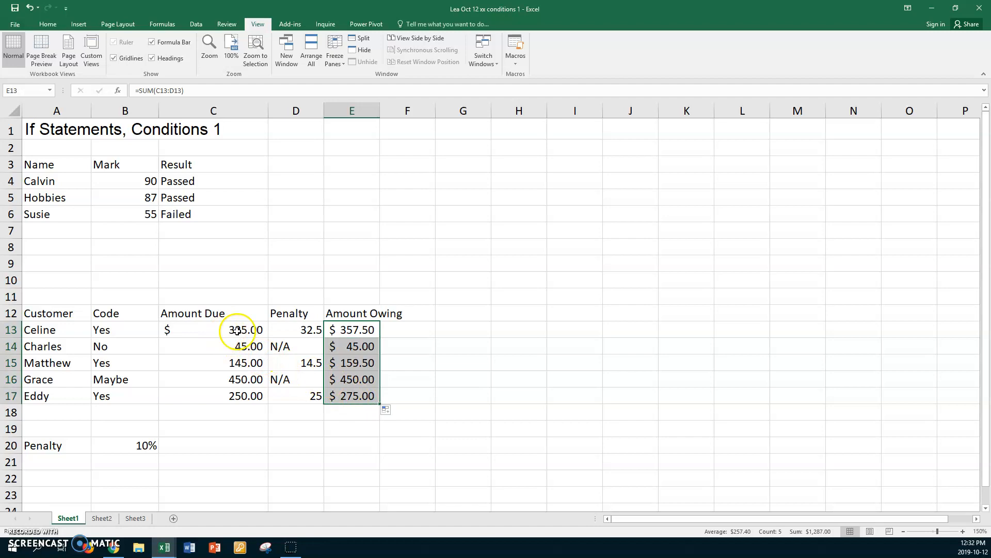
Format-paint the Amount Due currency style onto the Penalty and Amount Owing figures.
left_click(213, 330)
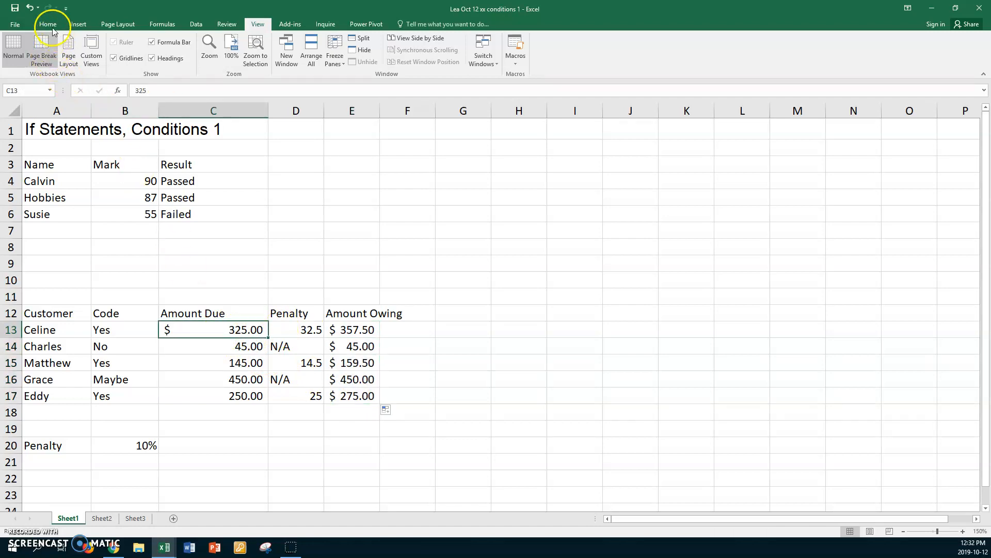
left_click(48, 24)
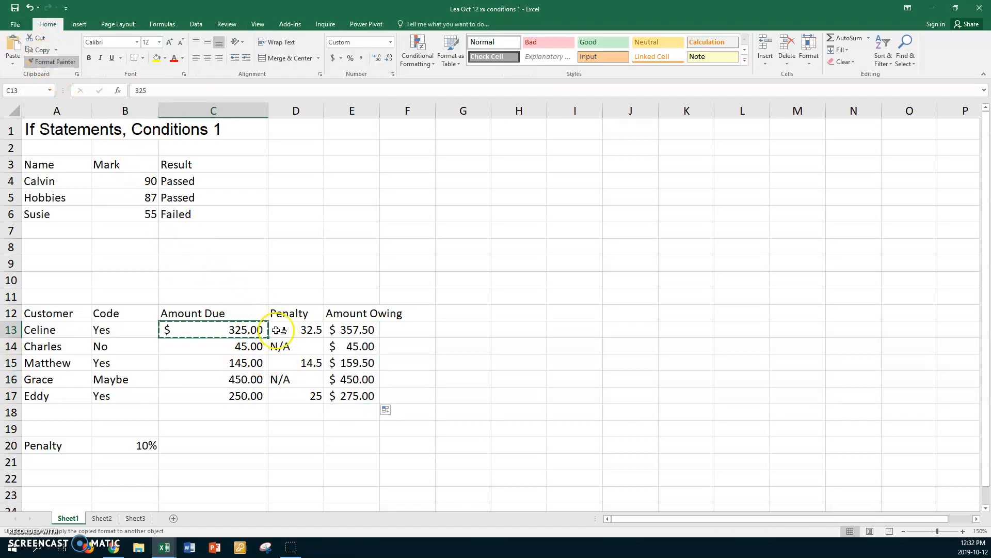
left_click(296, 330)
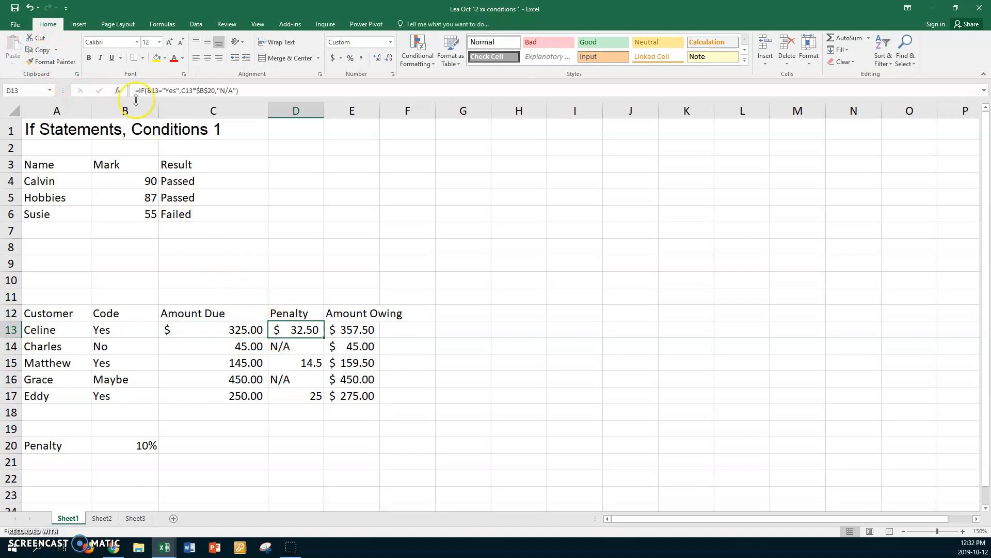
left_click(212, 363)
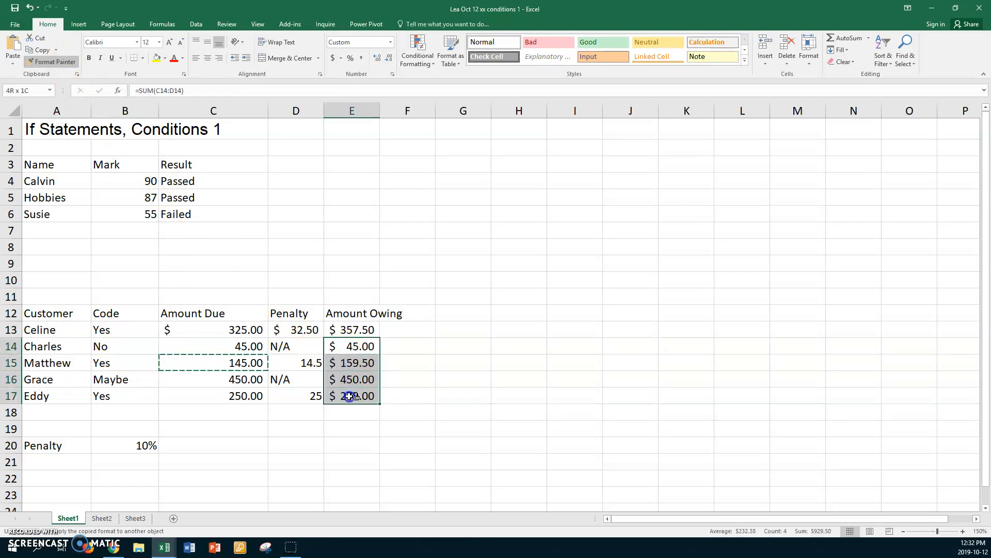
left_click(295, 396)
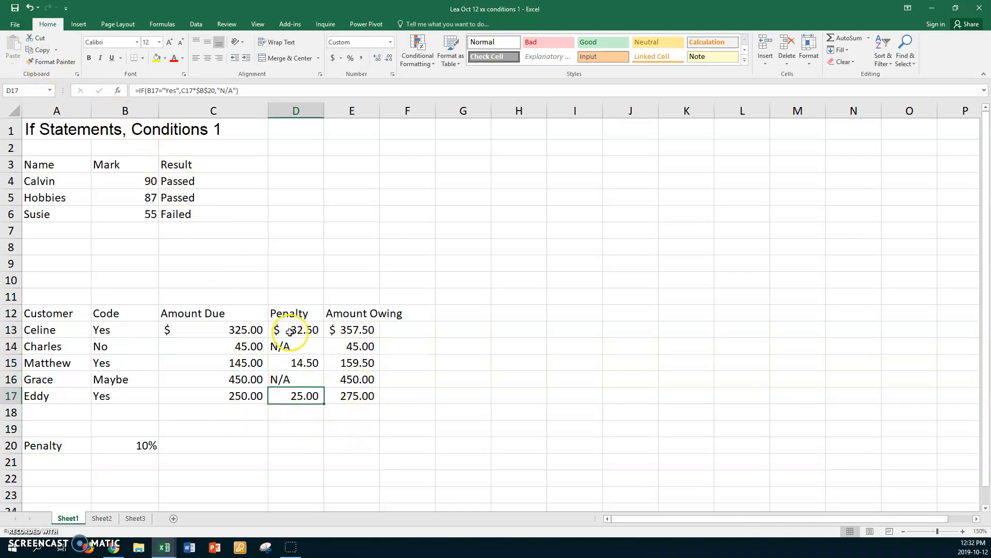
left_click(351, 329)
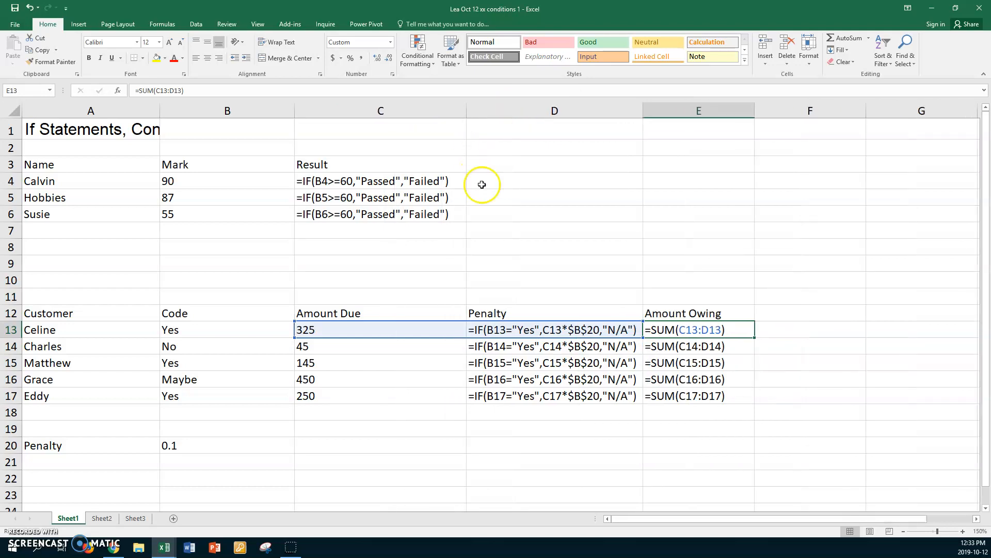
mouse_move(500, 333)
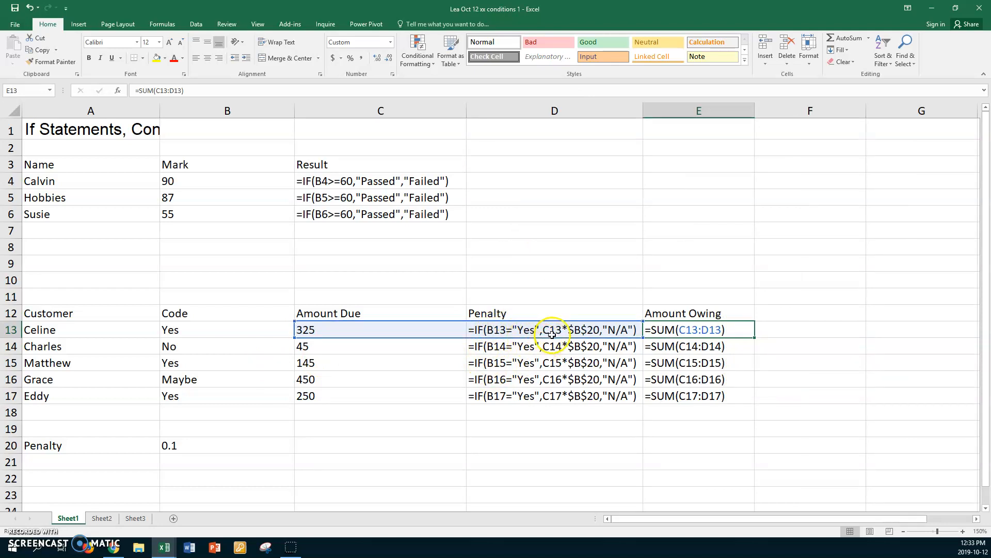
mouse_move(226, 450)
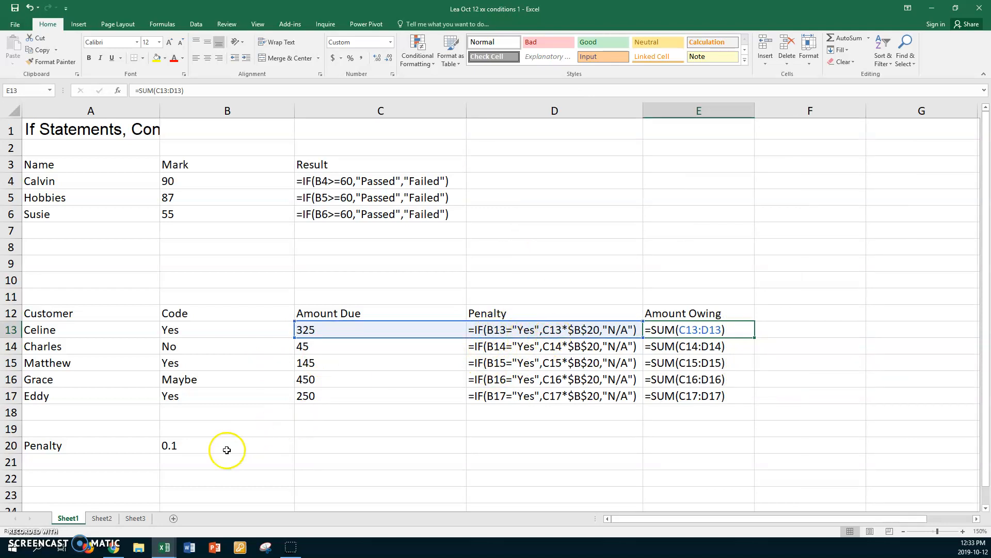
mouse_move(201, 430)
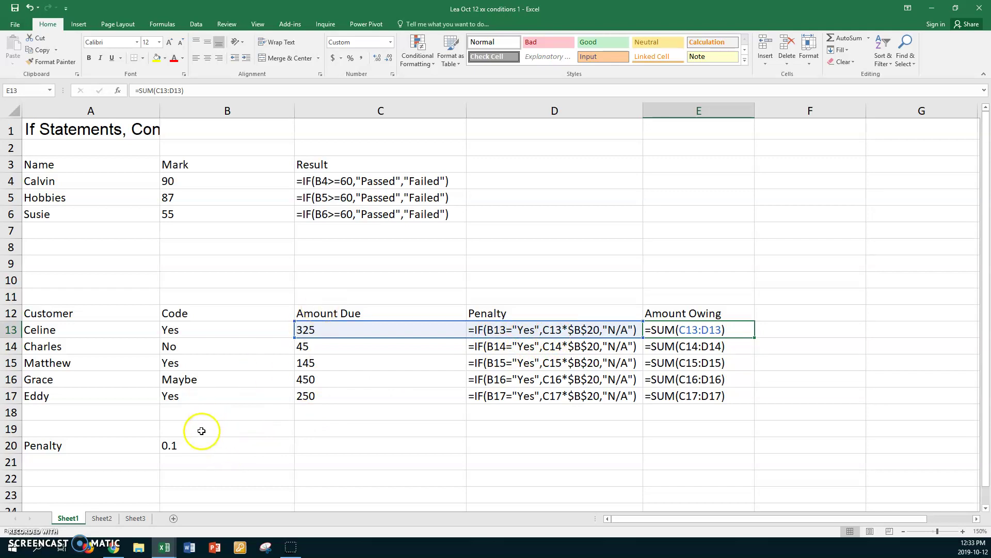
mouse_move(586, 328)
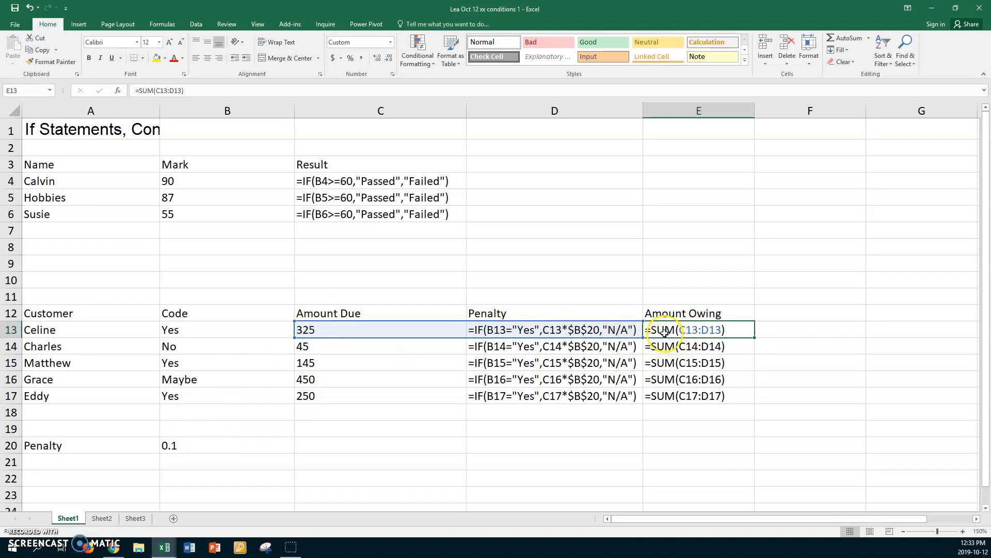
Inspect Celine's penalty formula in D13 for its Code, Amount Due and rate references.
left_click(554, 330)
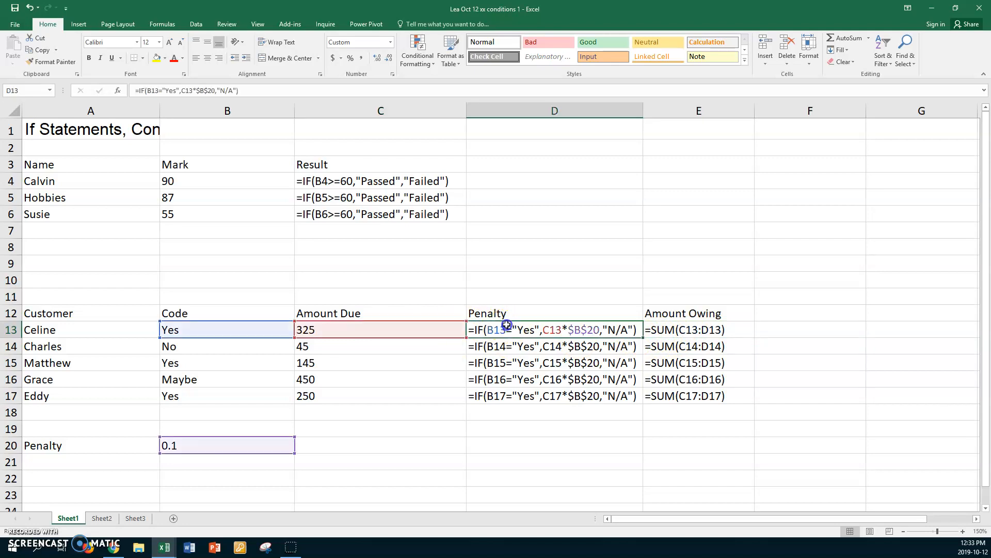
left_click(228, 412)
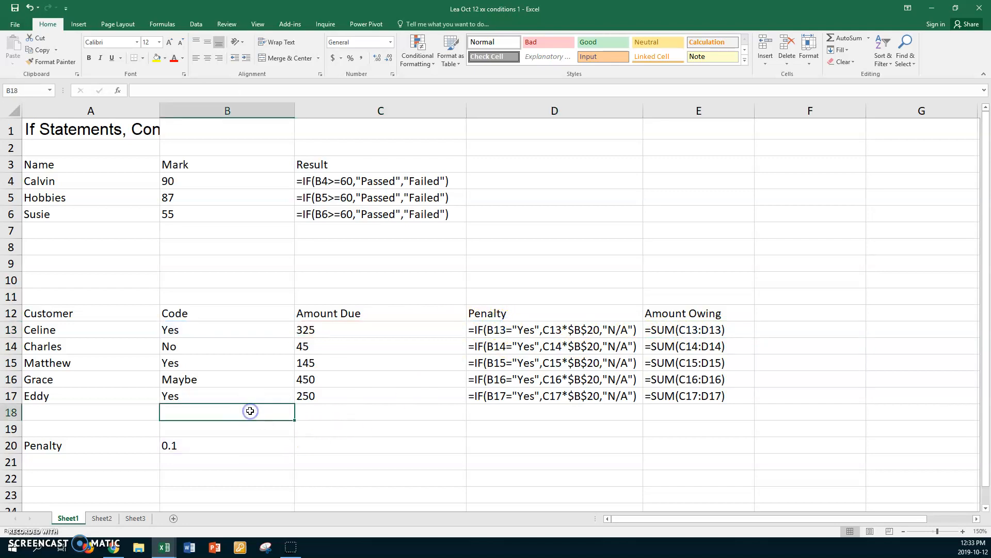